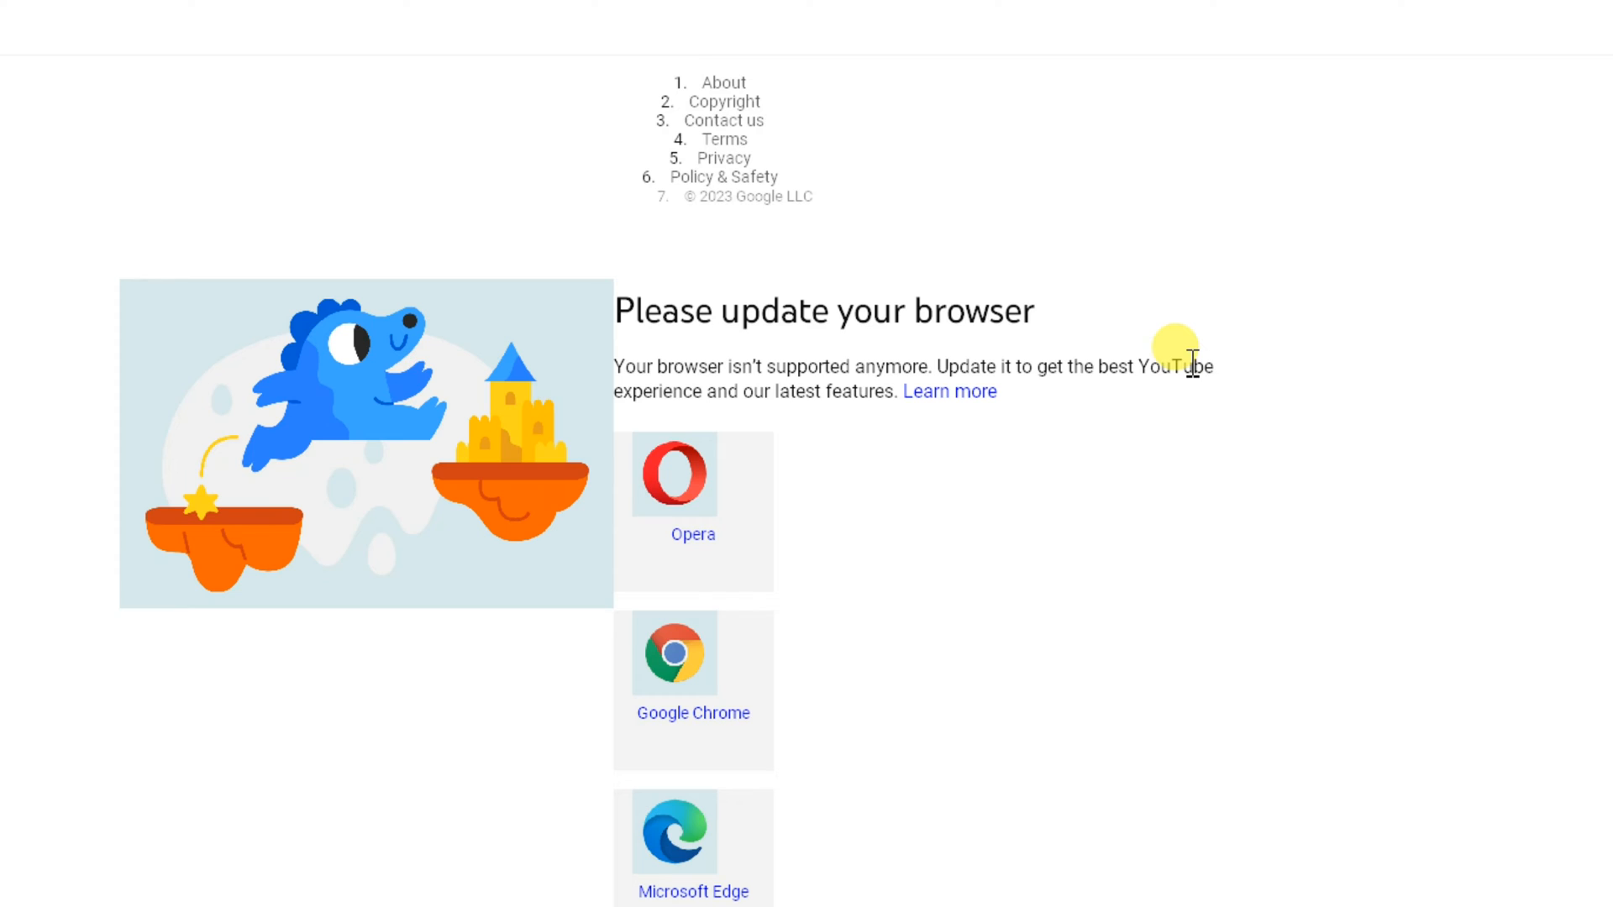
pyautogui.moveTo(1191, 370)
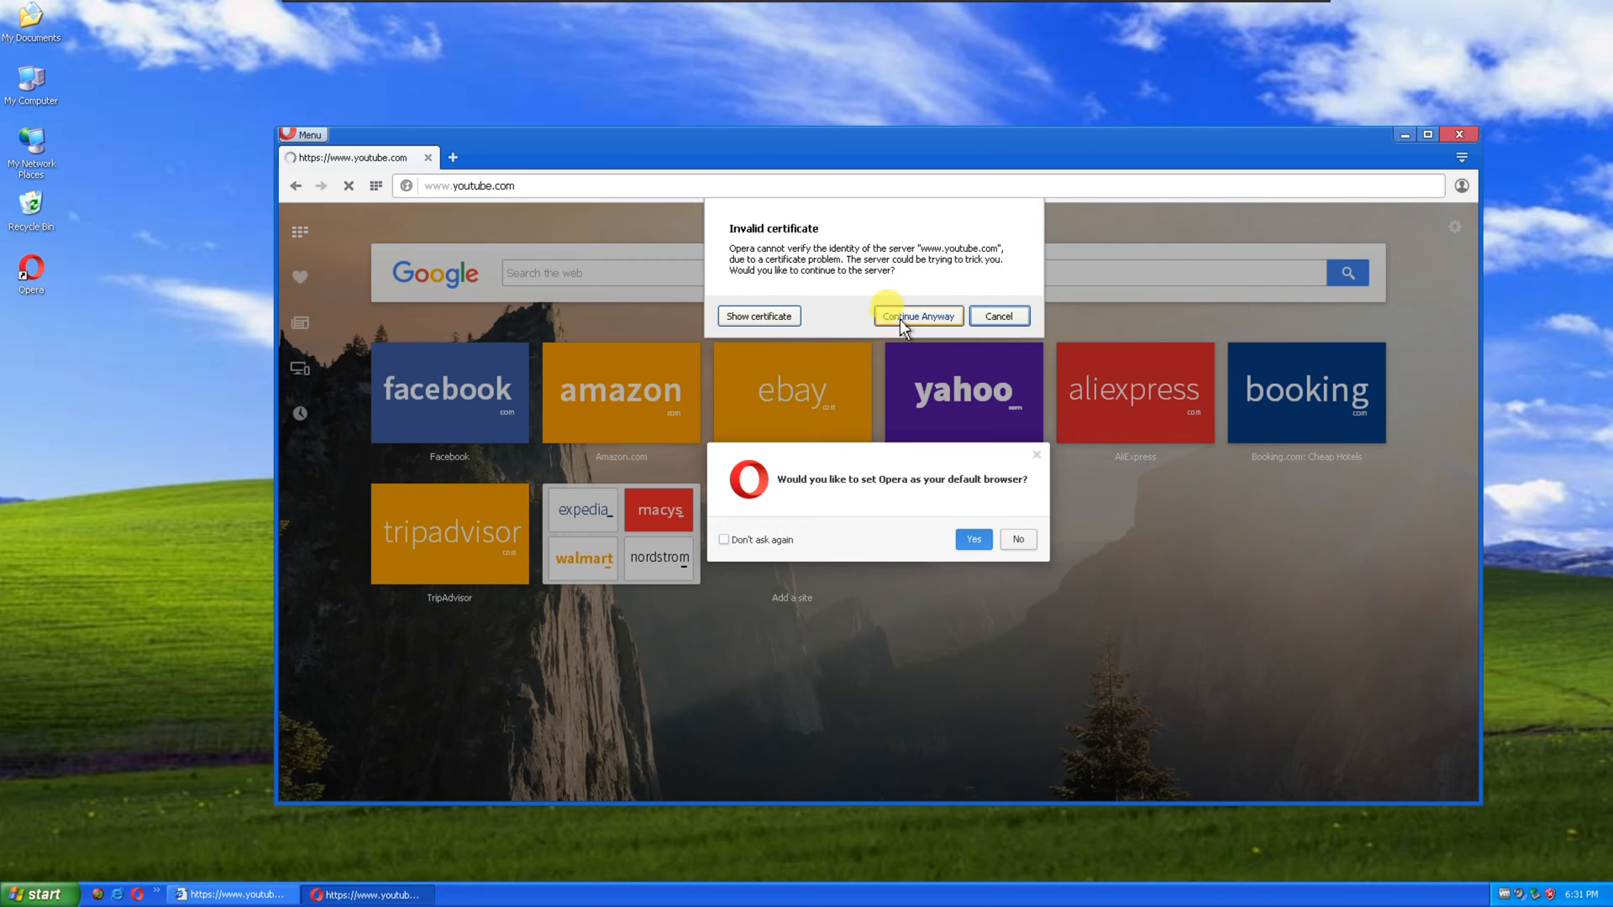
# - Bypass the invalid certificate warning and scroll YouTube's grey-thumbnail home feed
pyautogui.click(916, 316)
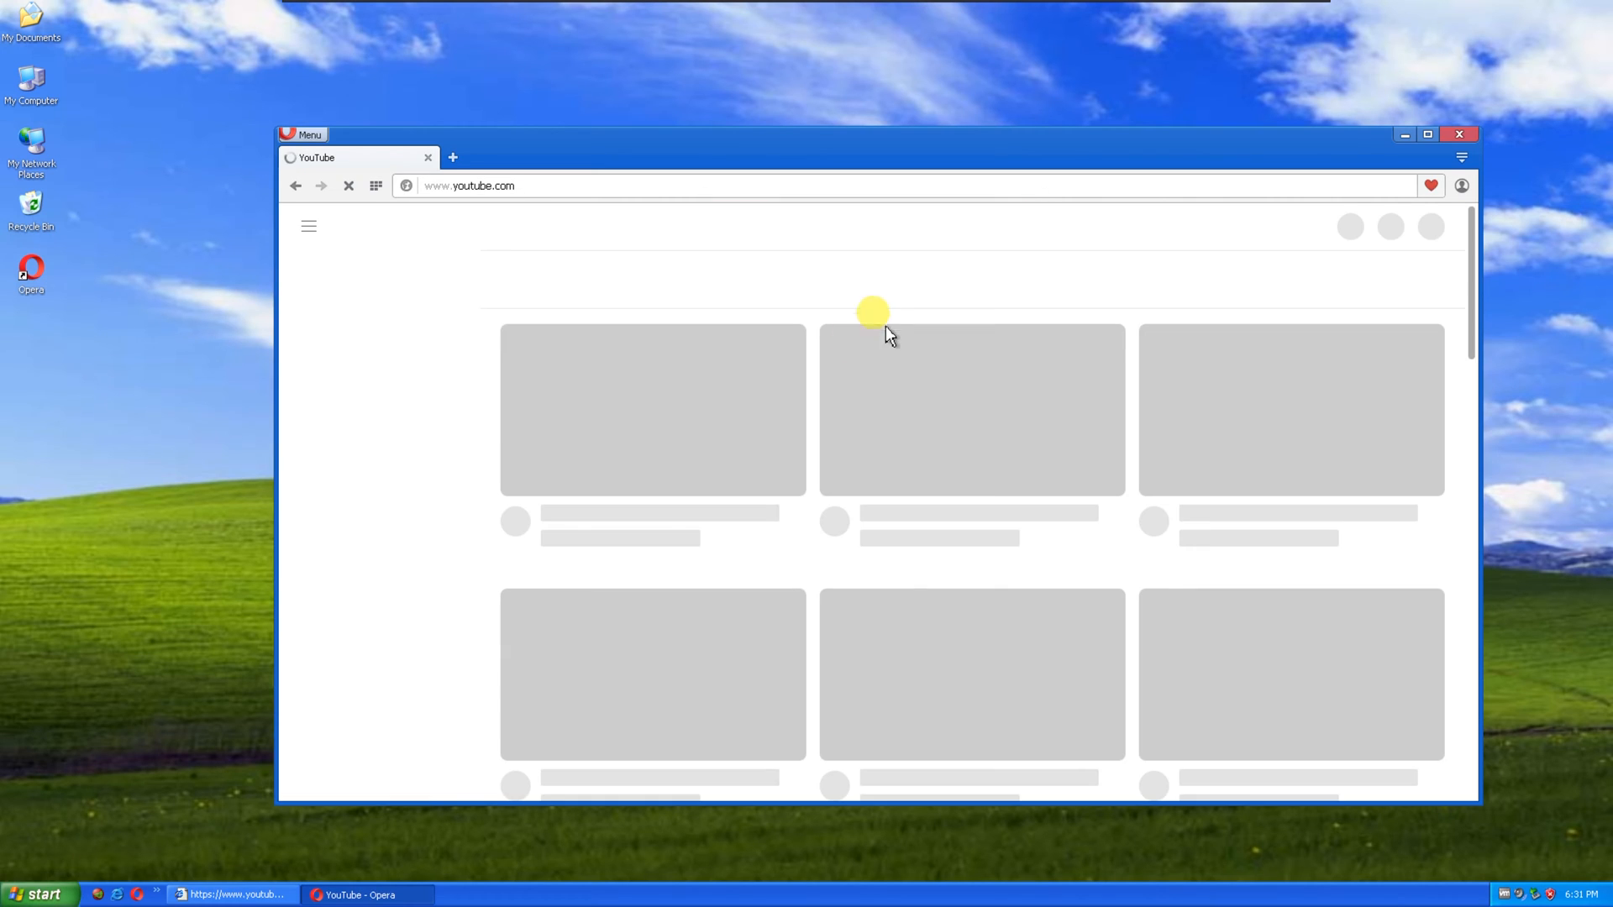
pyautogui.moveTo(512, 544)
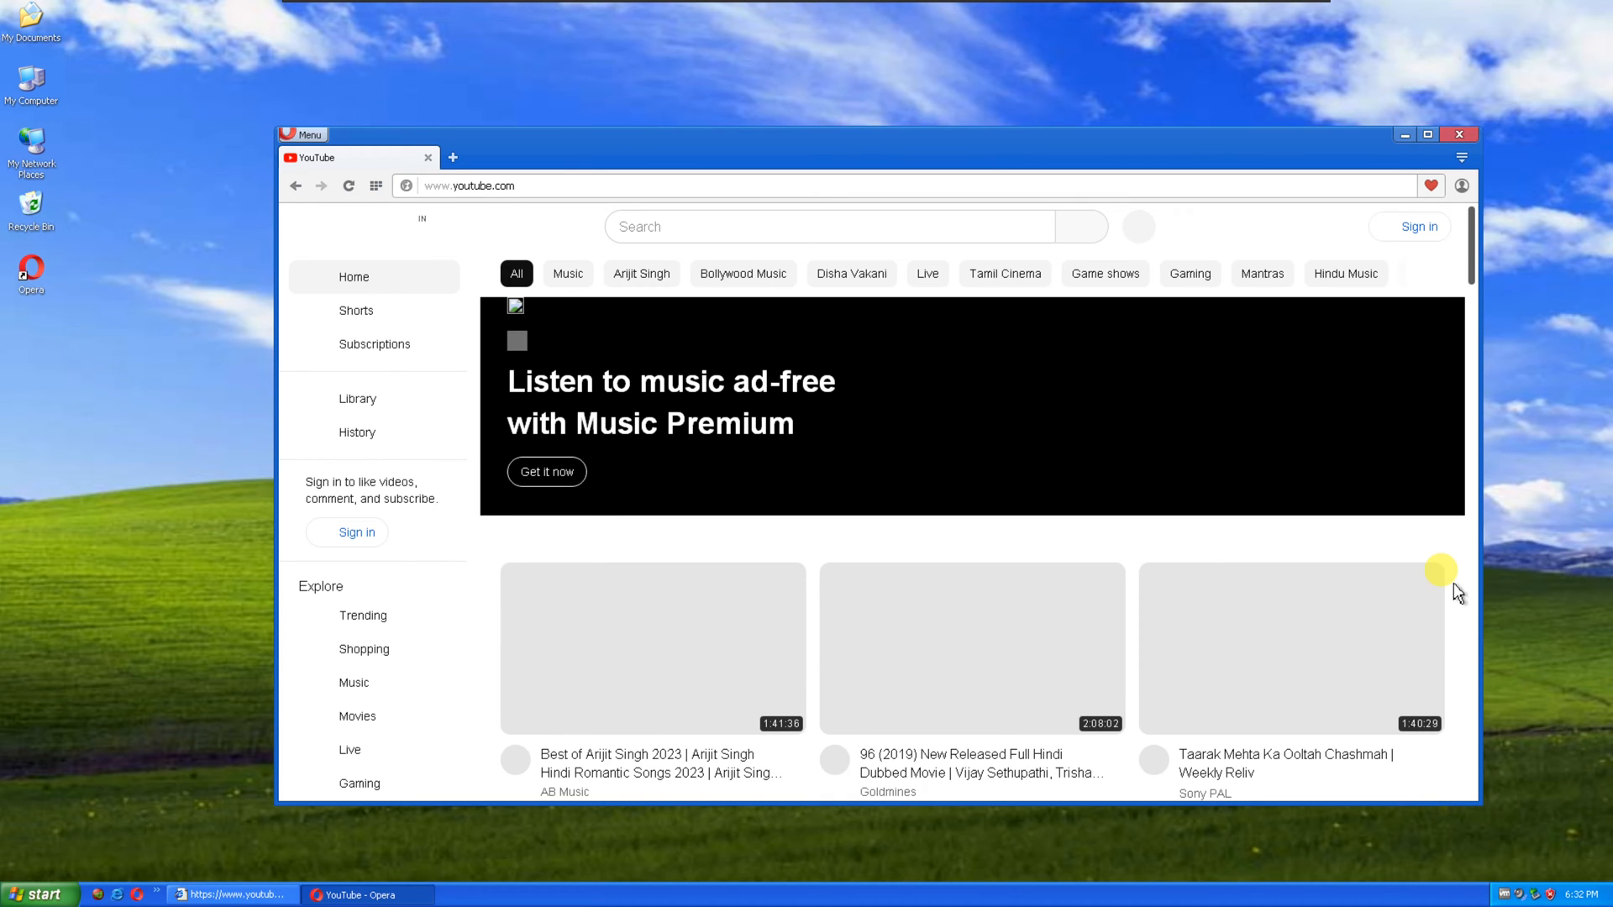
pyautogui.scroll(-3)
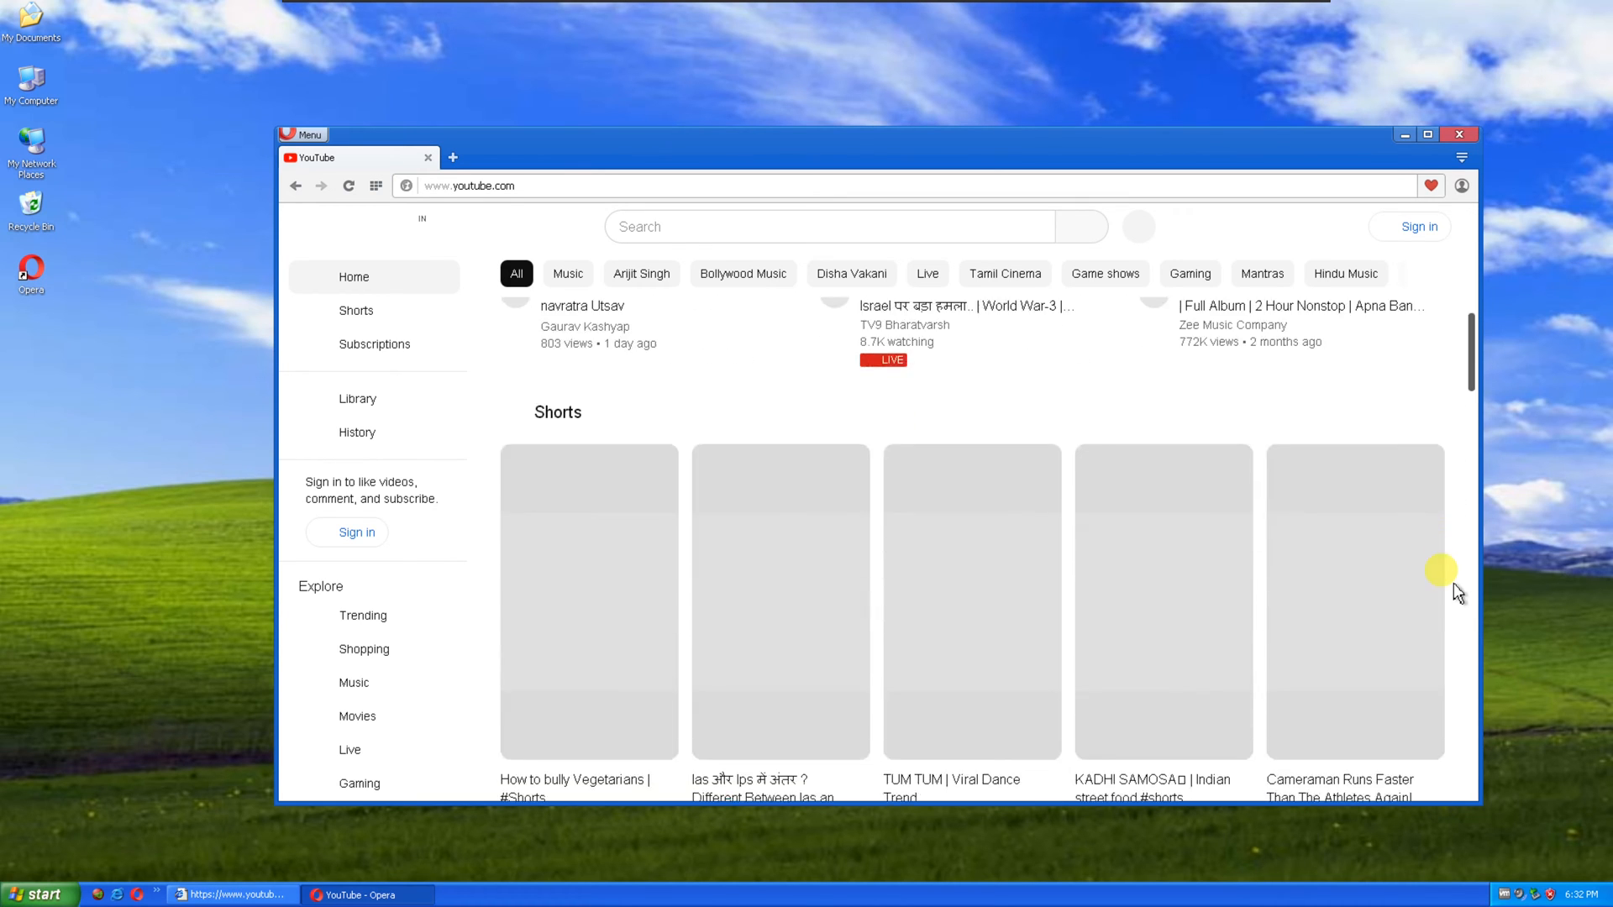
pyautogui.scroll(-3)
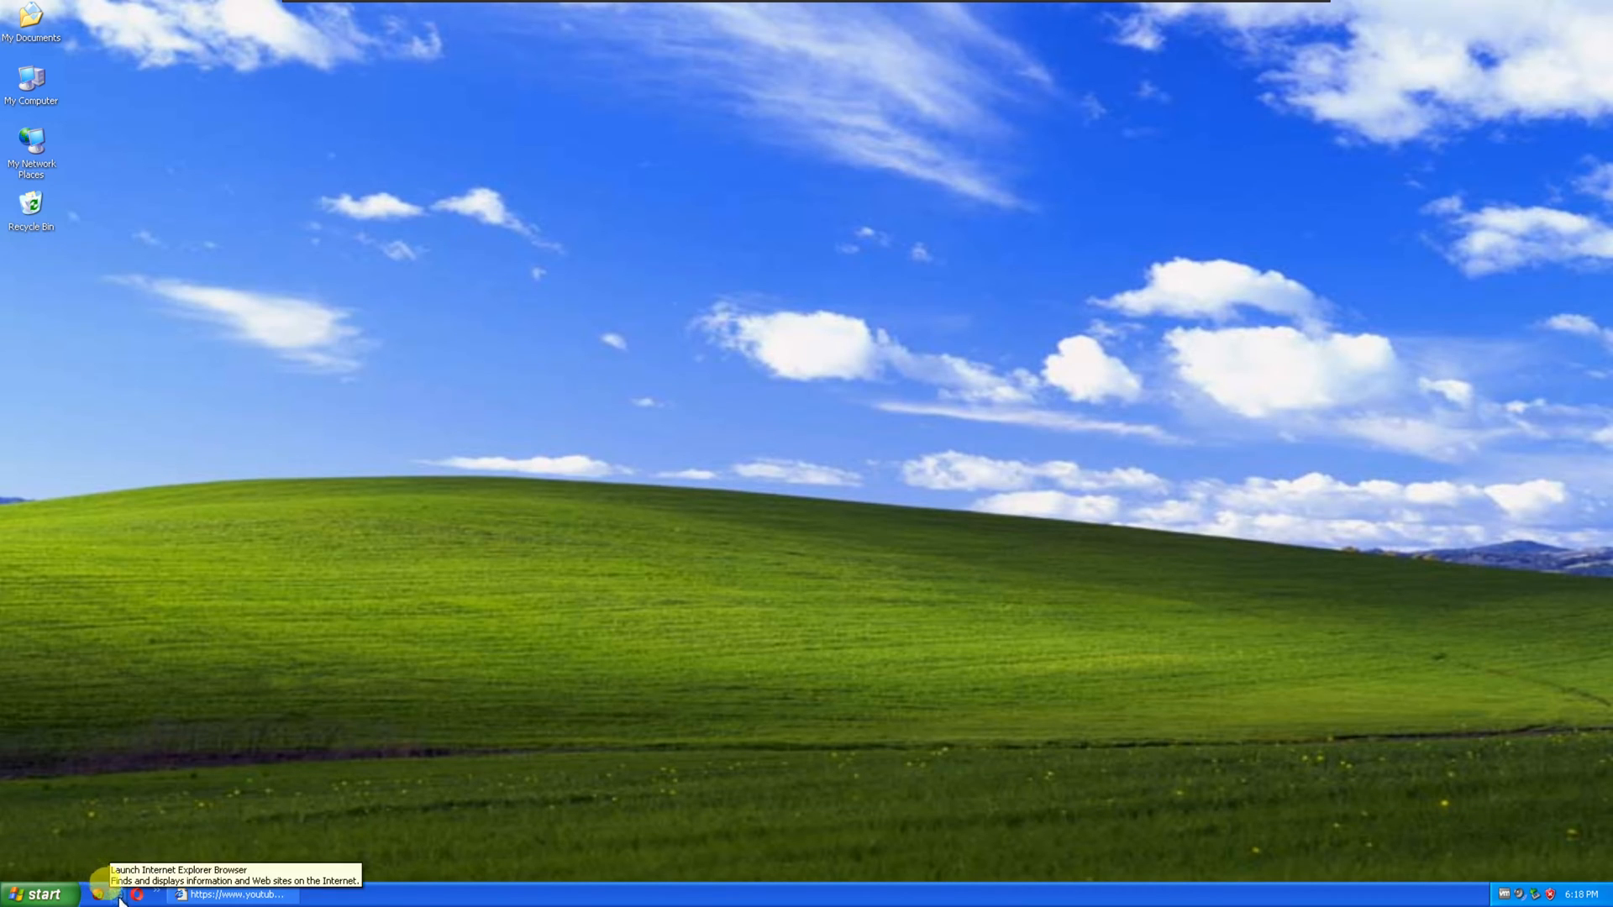
# - Launch Internet Explorer and go to mypal-browser.org
pyautogui.click(115, 893)
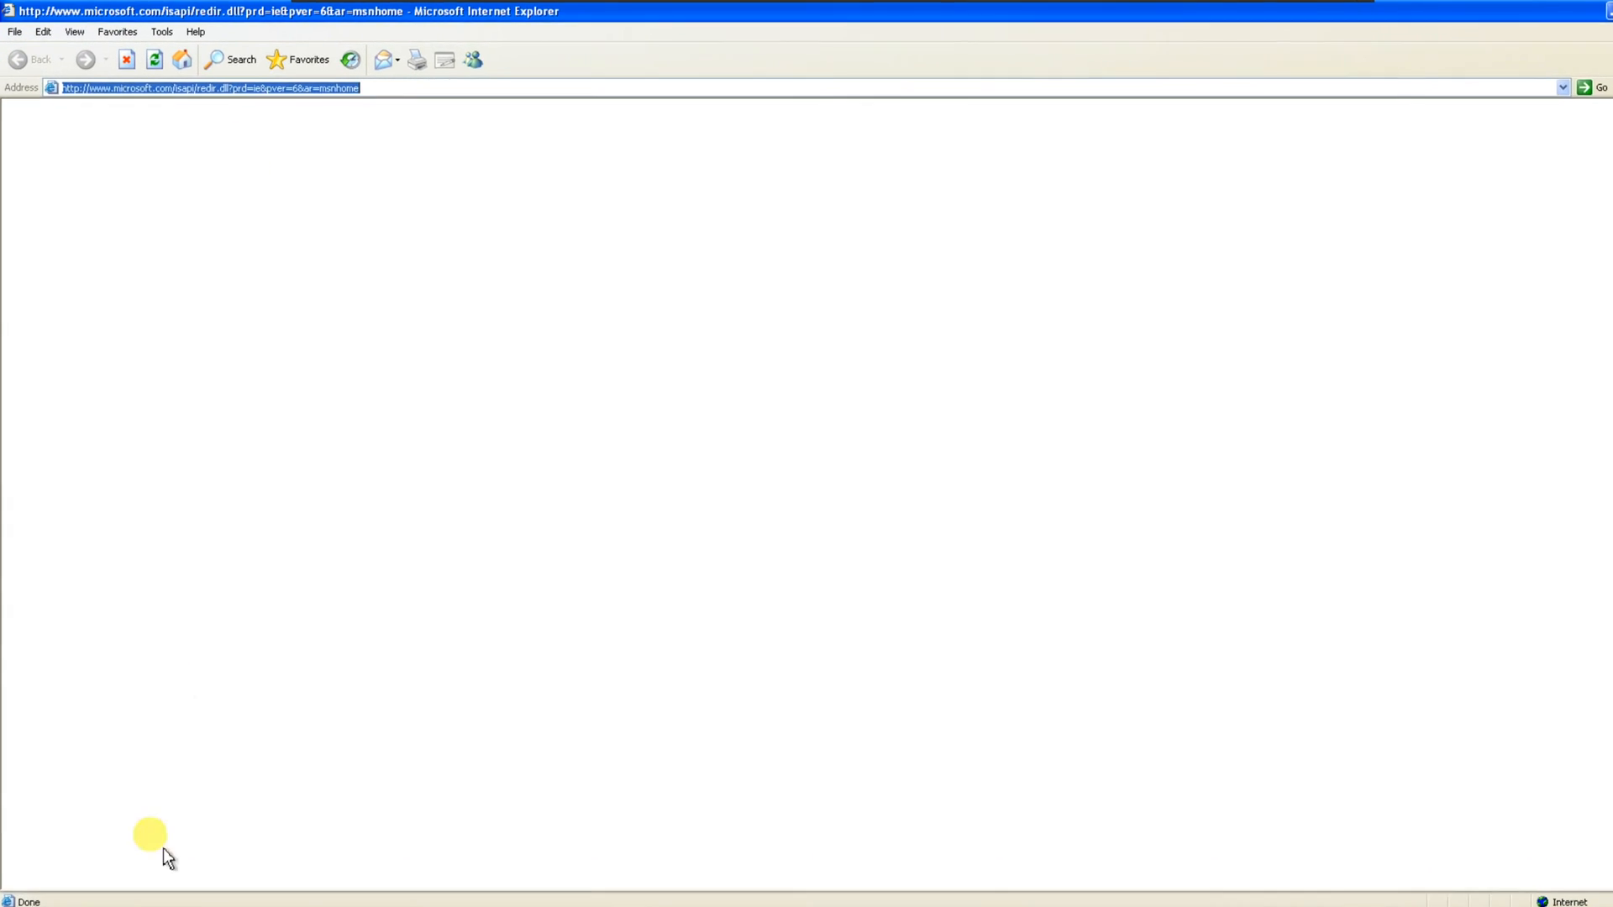
pyautogui.moveTo(615, 298)
pyautogui.write('mypal-browser.org')
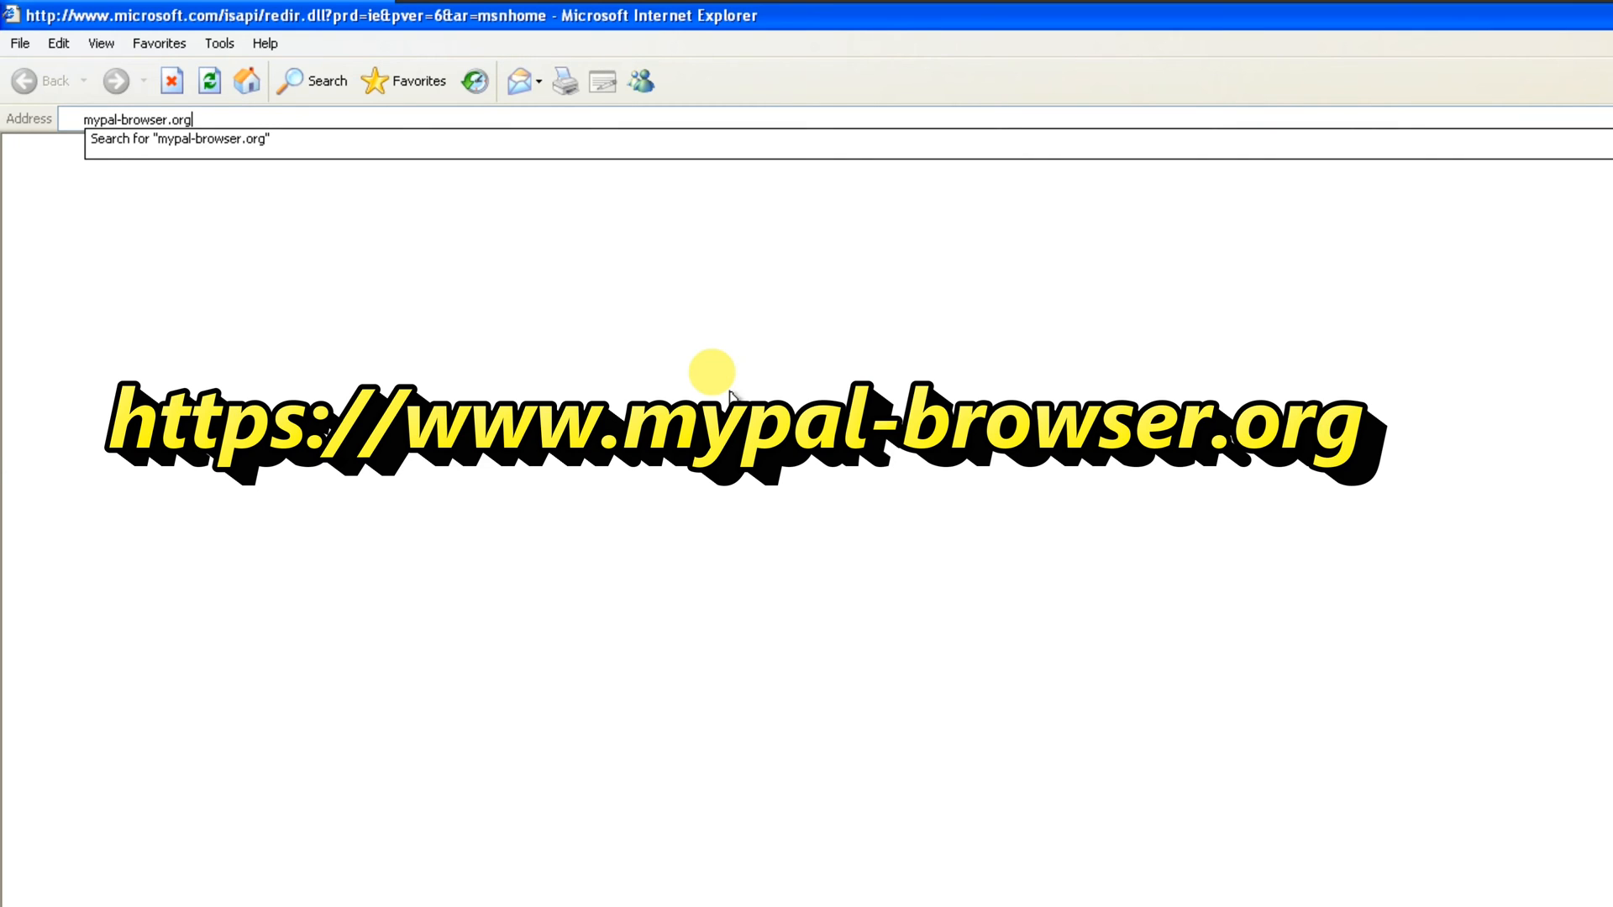
pyautogui.press('Return')
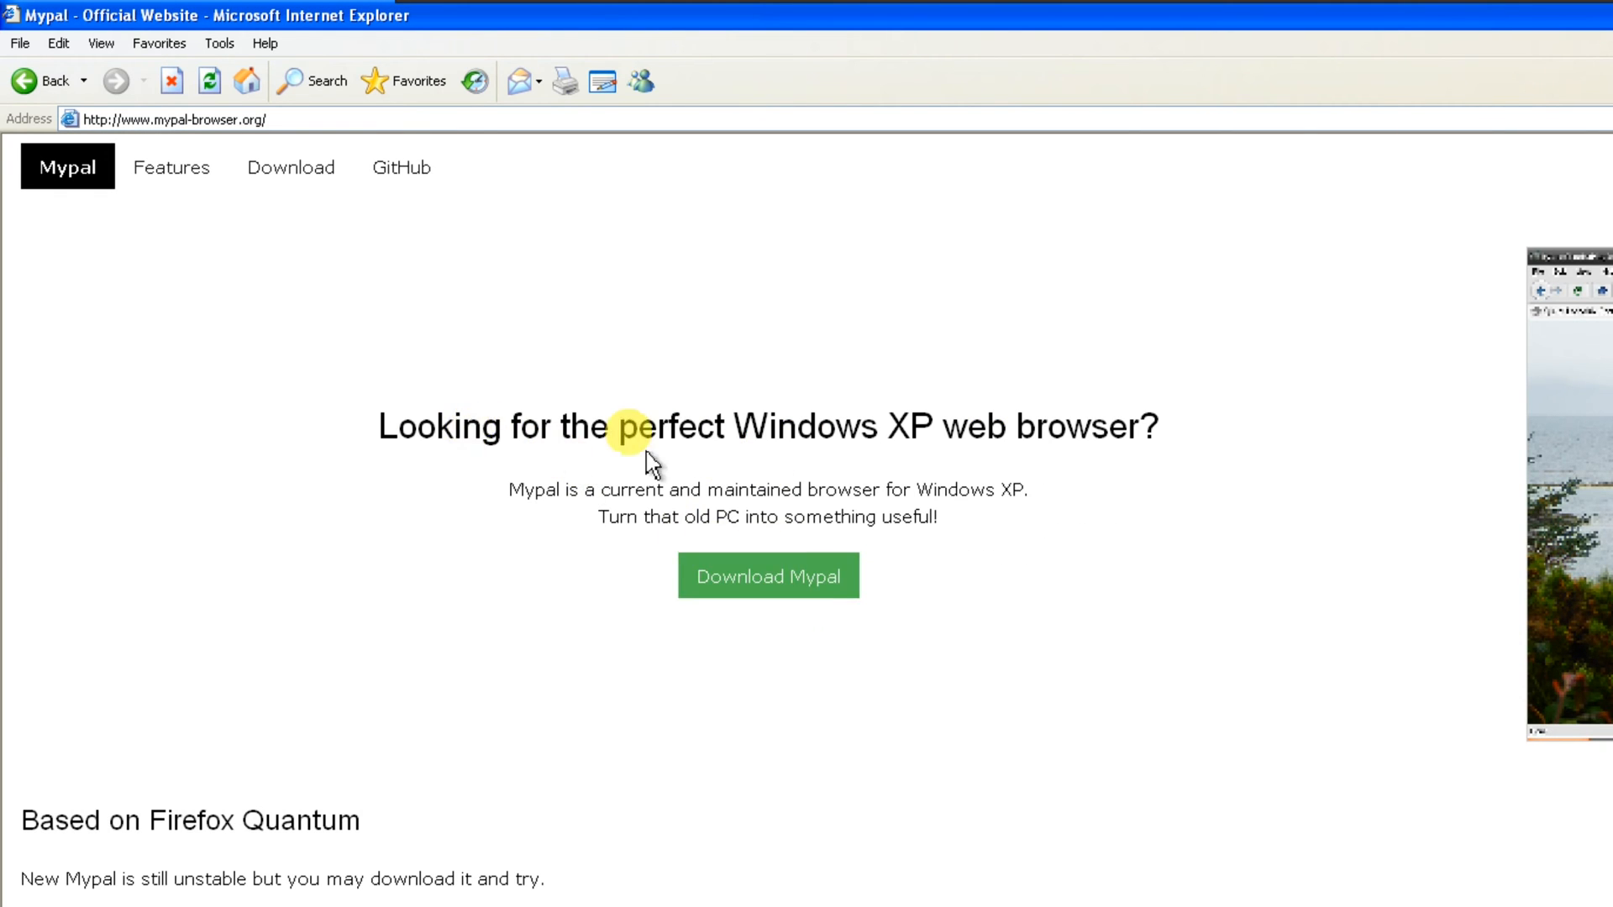
# - Download the 32-bit installer of Mypal old version 29.3.0 from the Download page
pyautogui.click(766, 574)
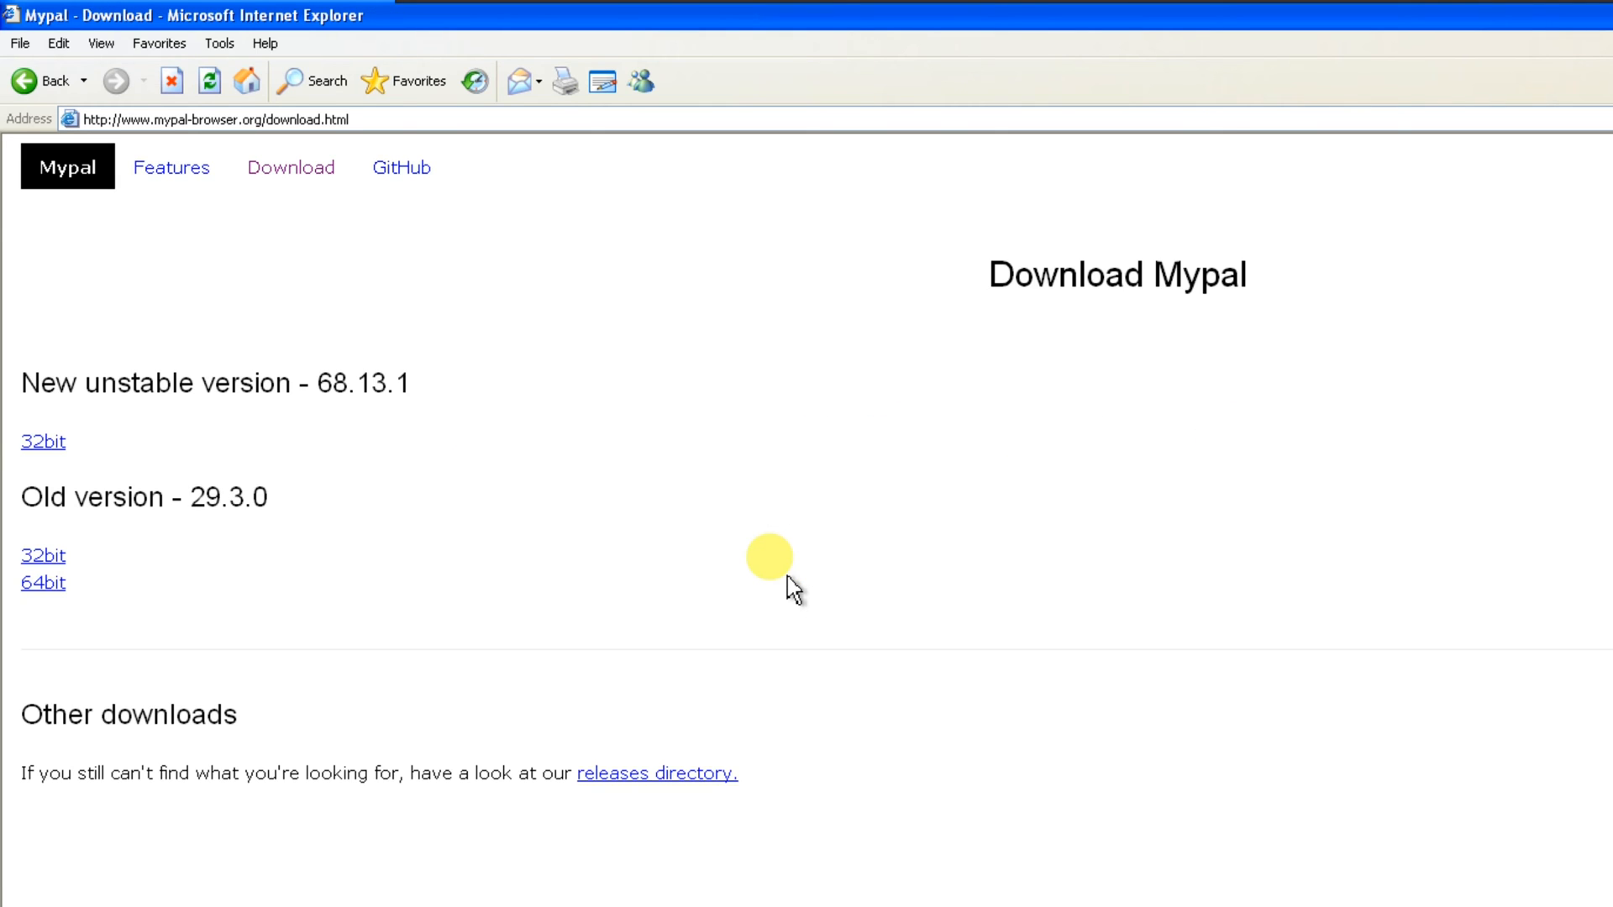
pyautogui.moveTo(38, 564)
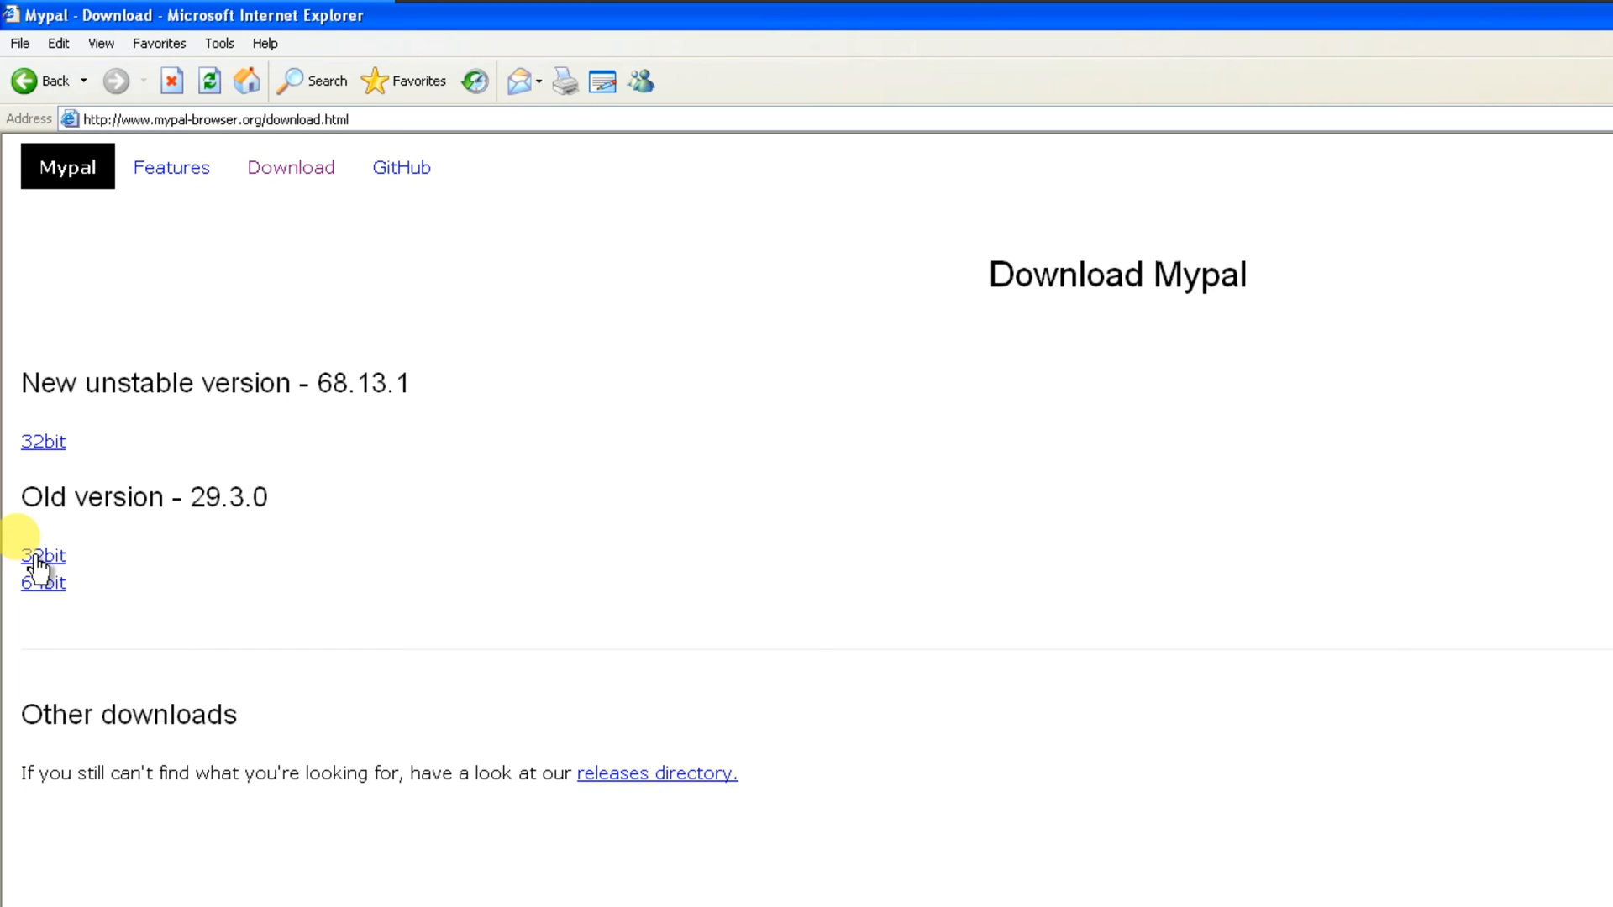
pyautogui.click(42, 555)
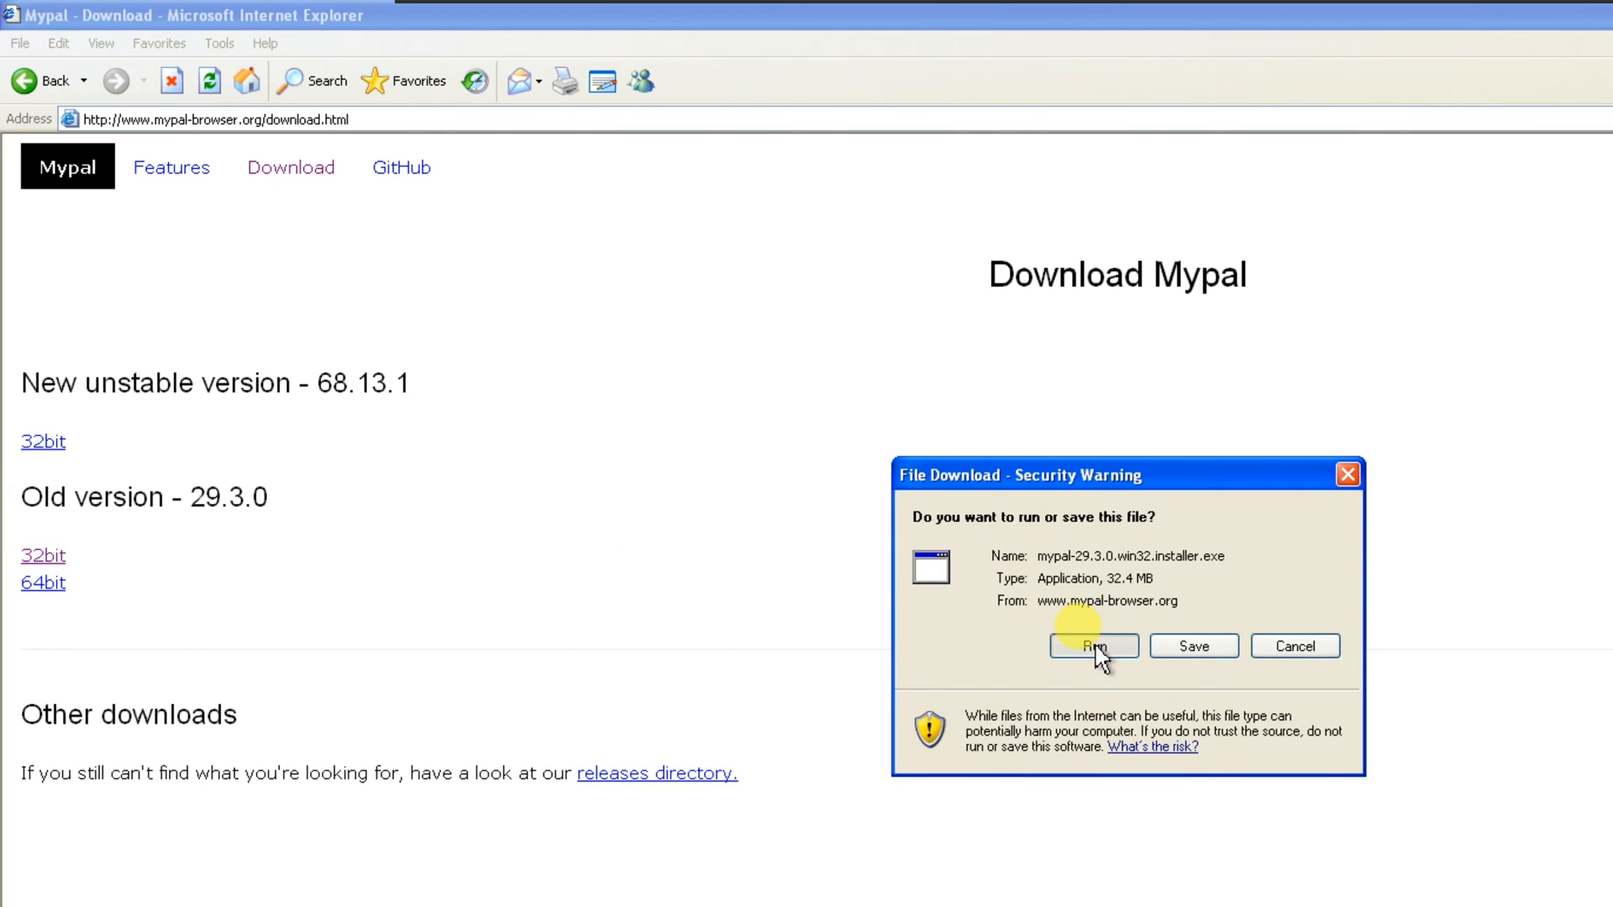
# - Run the Mypal installer past the download and publisher security warnings
pyautogui.click(1092, 646)
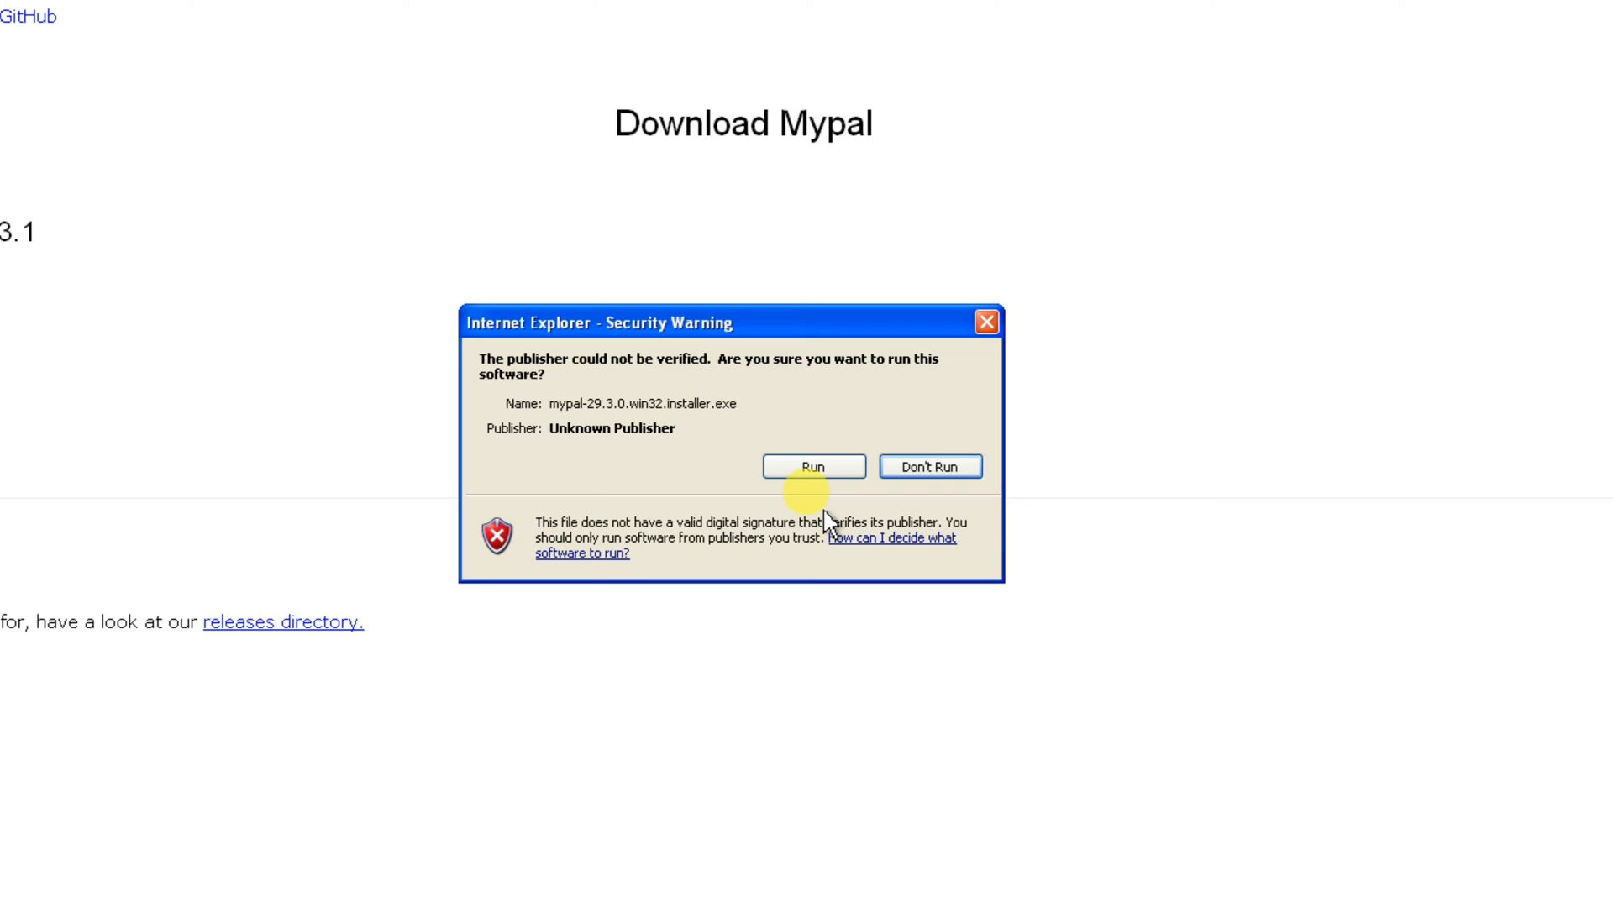
pyautogui.moveTo(998, 596)
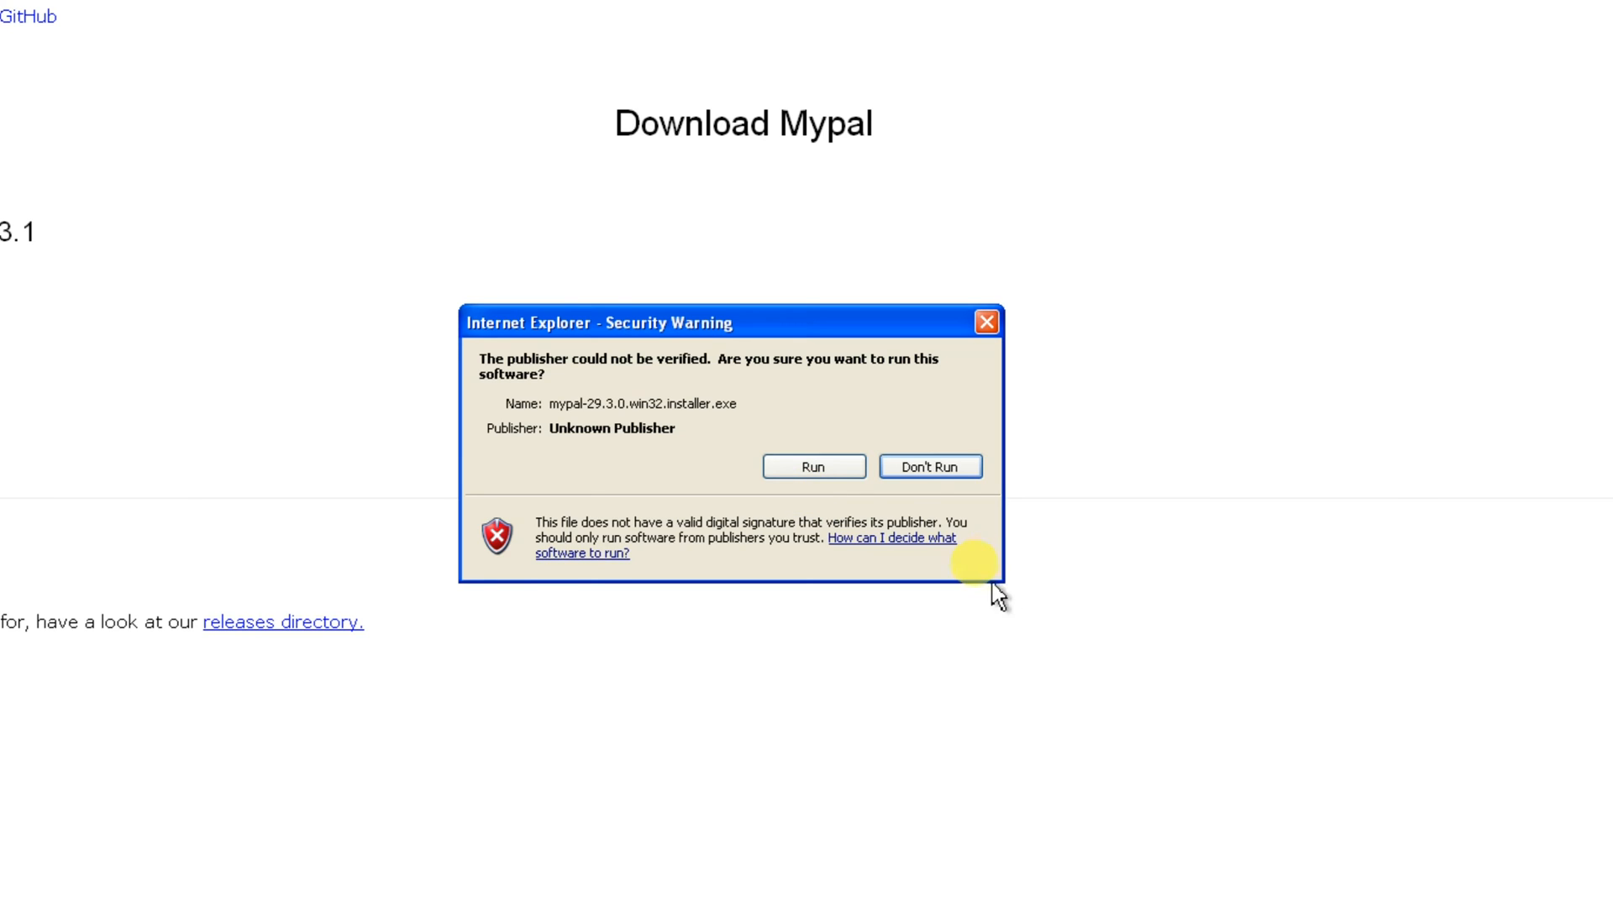
pyautogui.moveTo(759, 591)
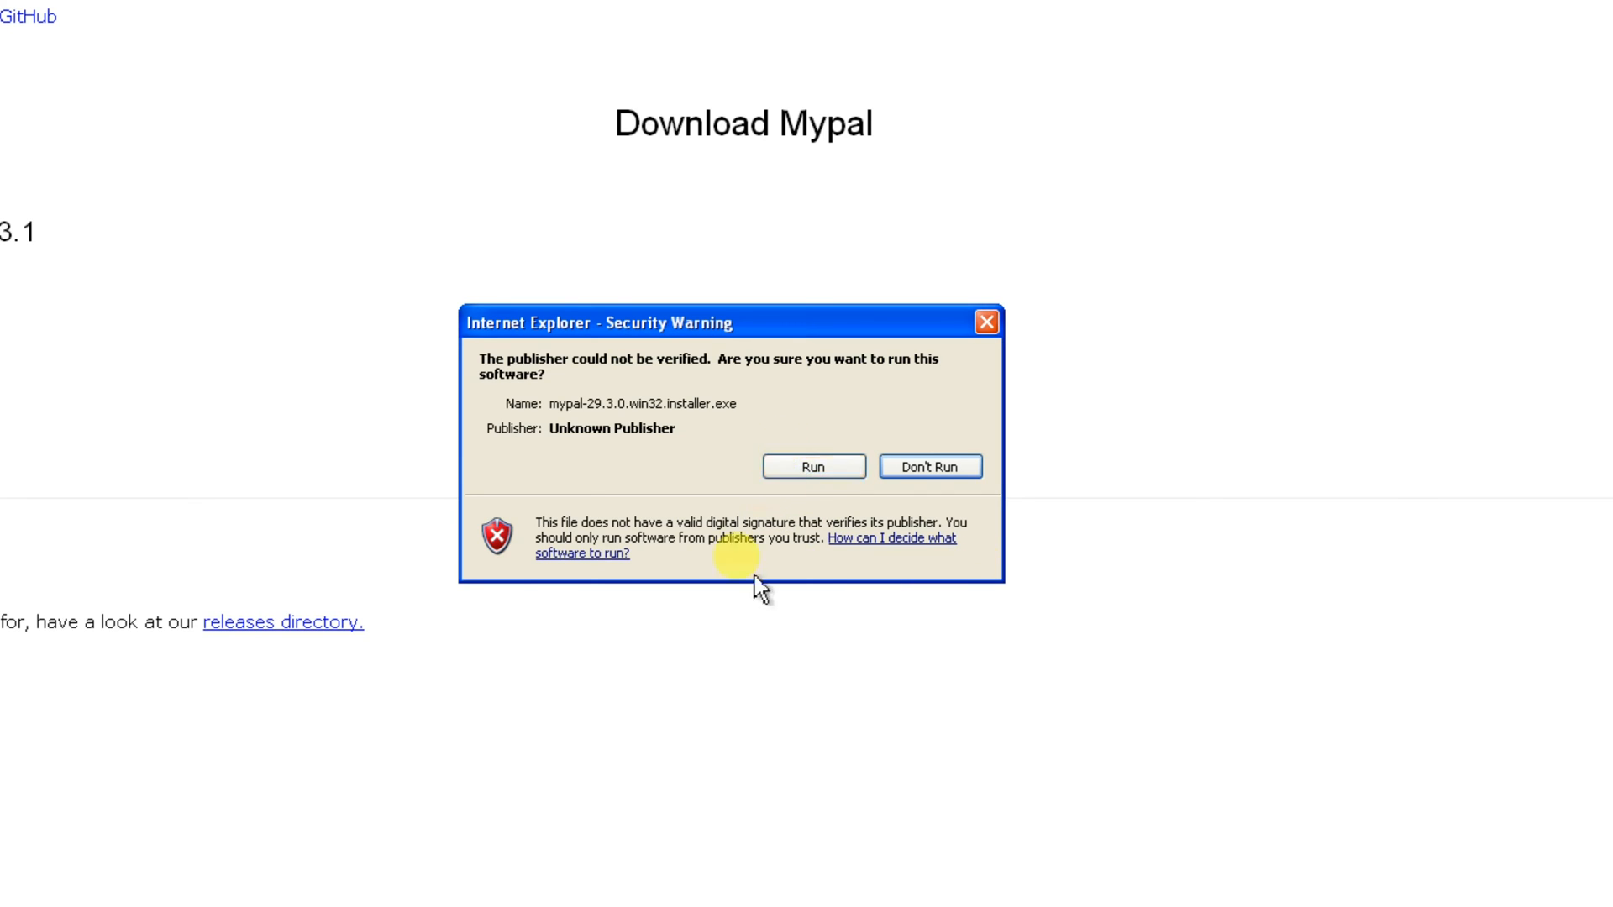
pyautogui.click(812, 466)
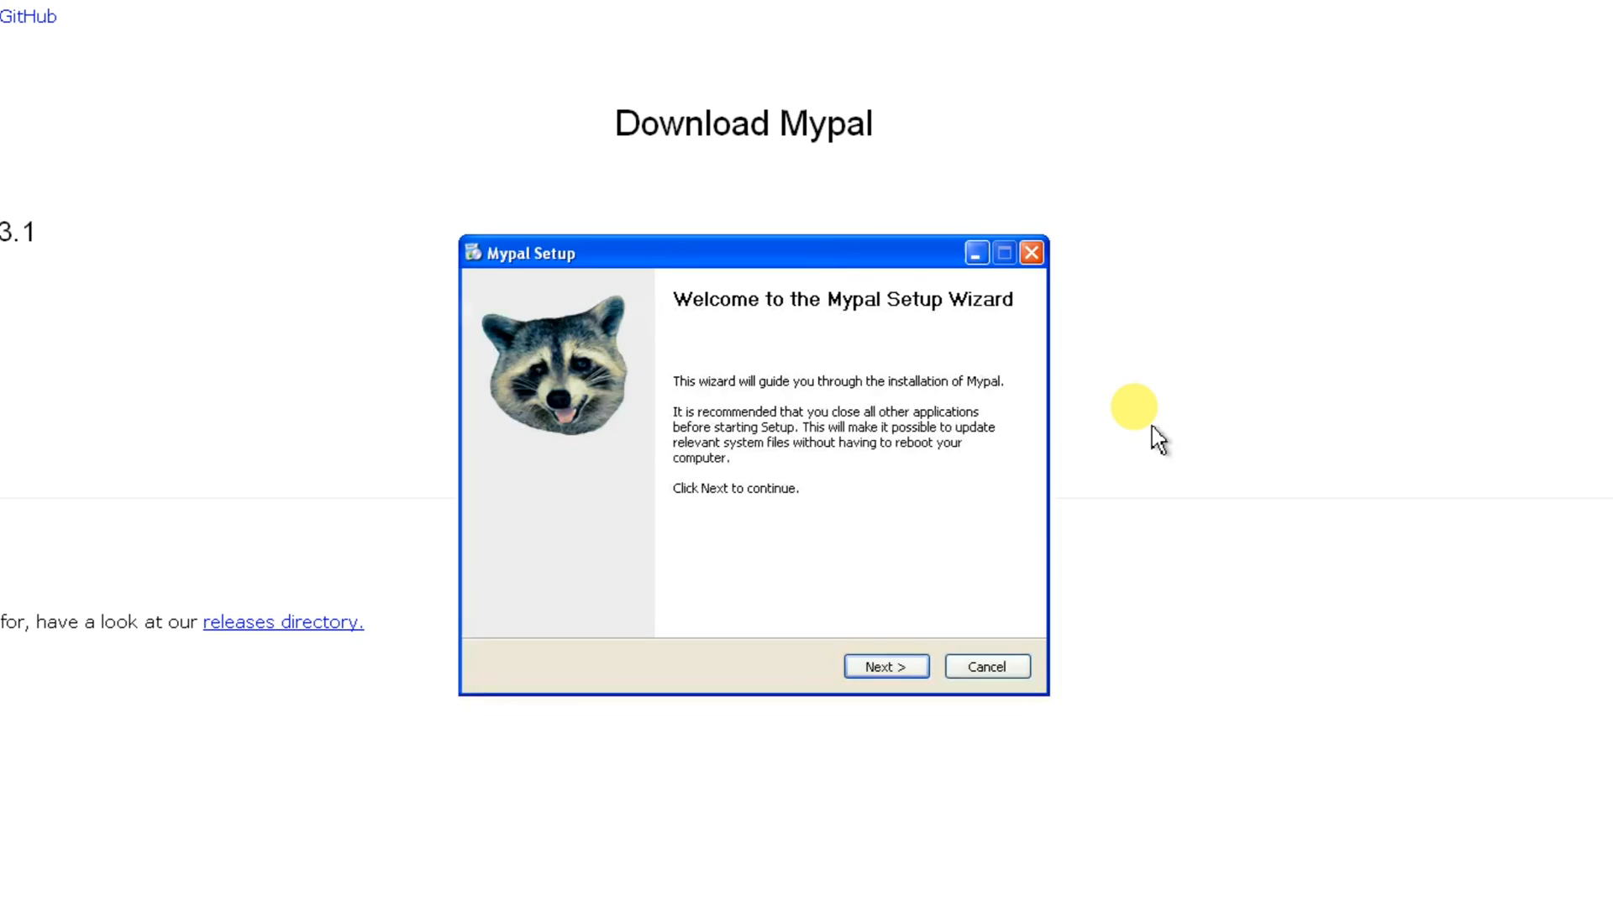
# - Install Mypal with the Standard setup type and launch it on finish
pyautogui.click(884, 666)
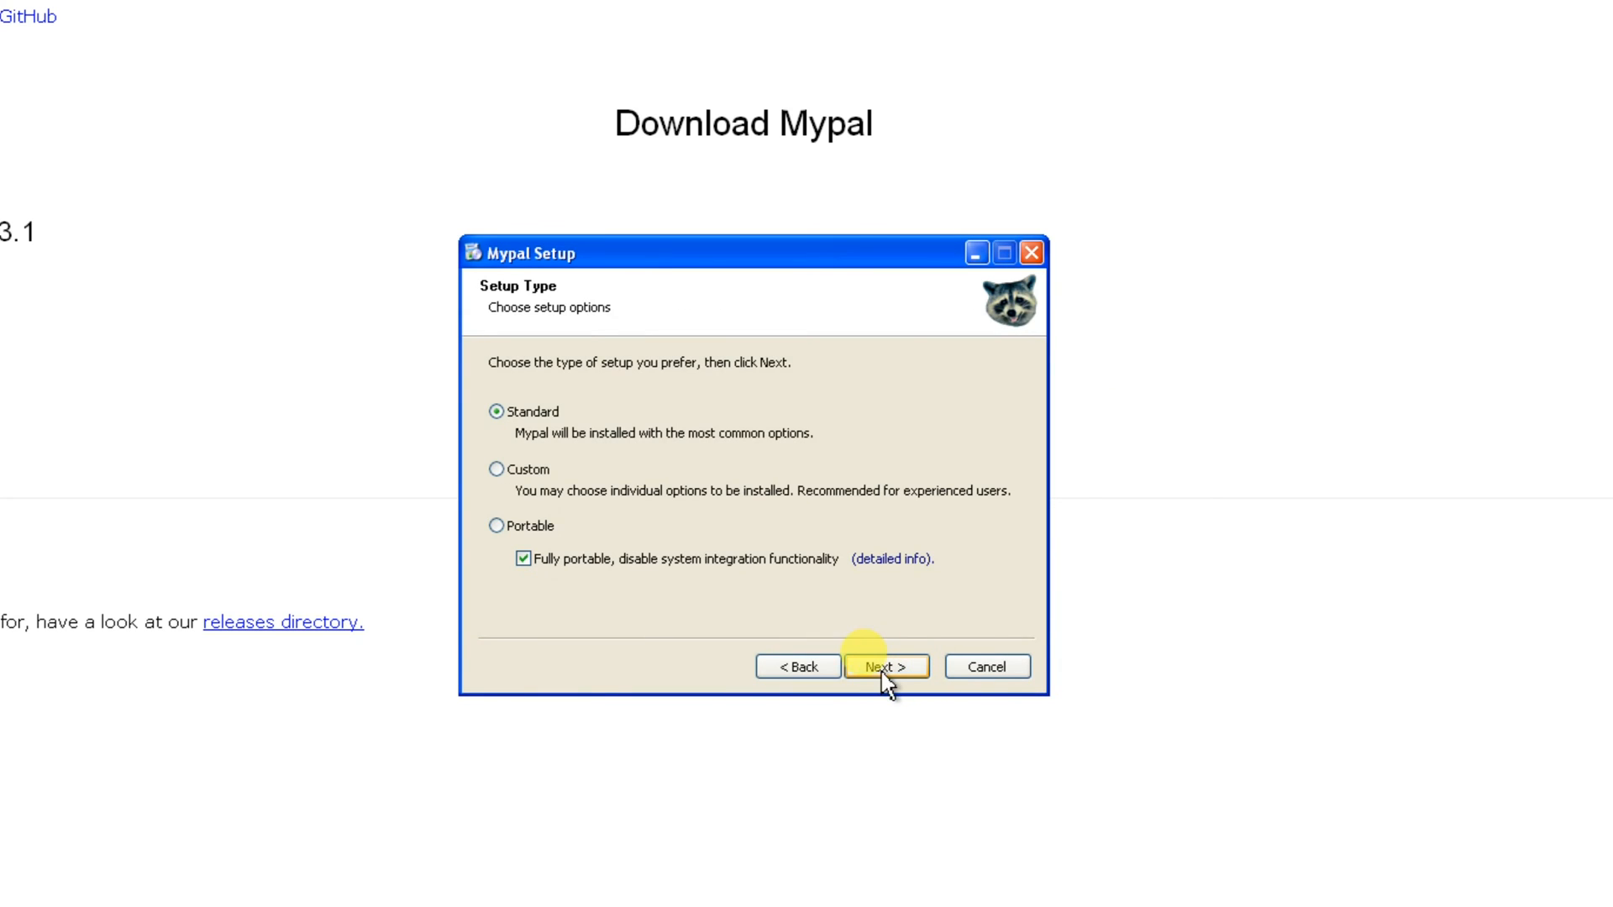
pyautogui.click(884, 667)
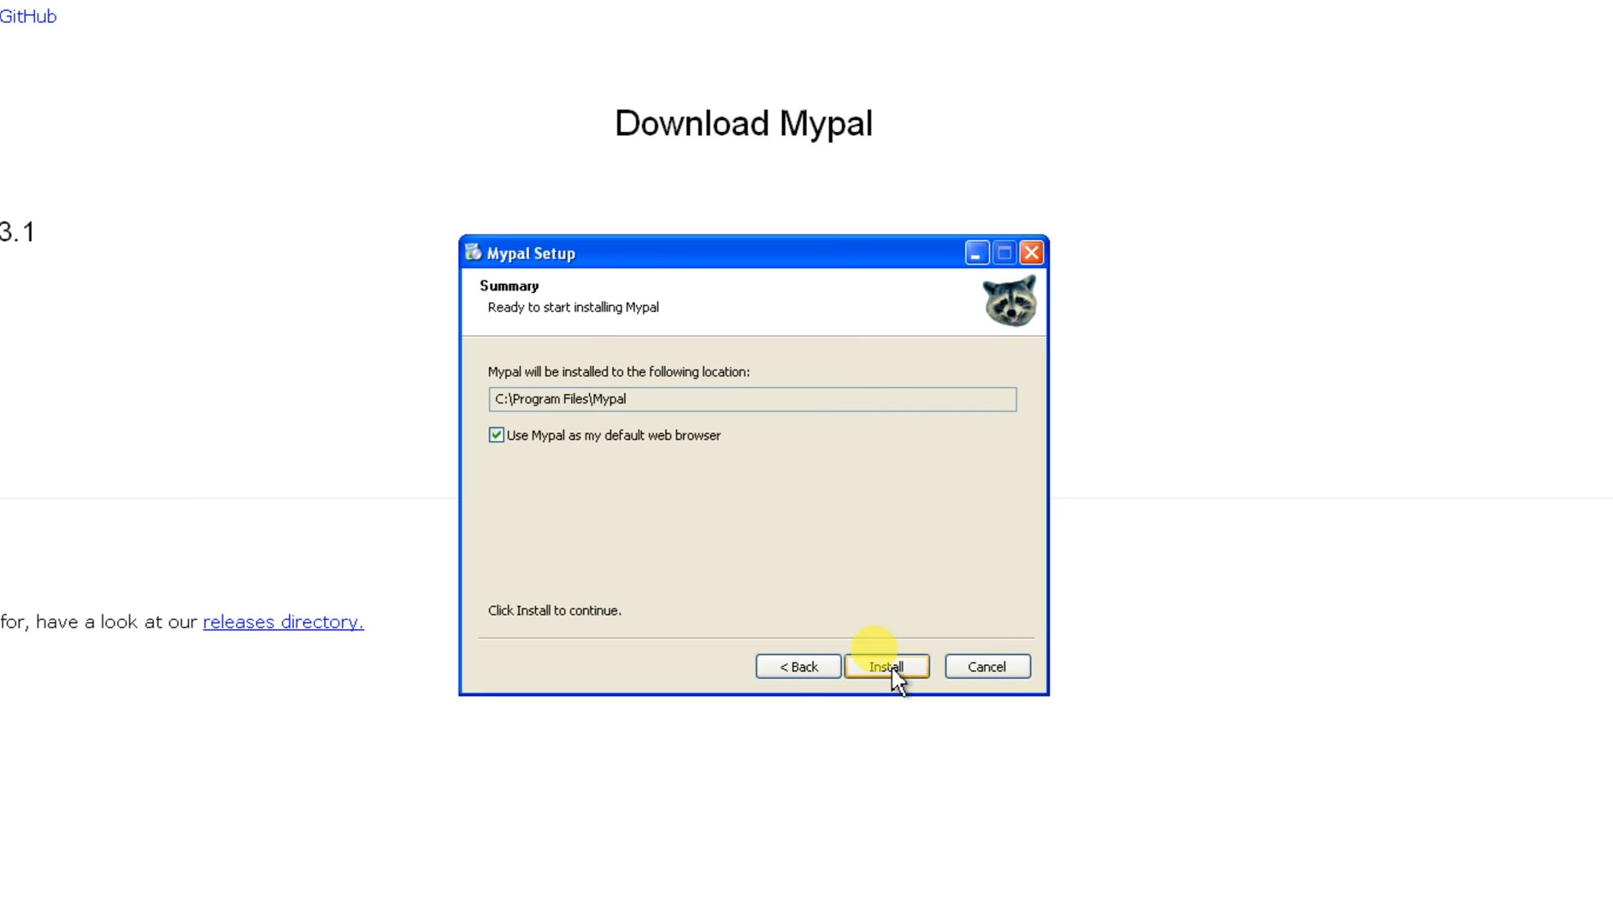
pyautogui.click(885, 666)
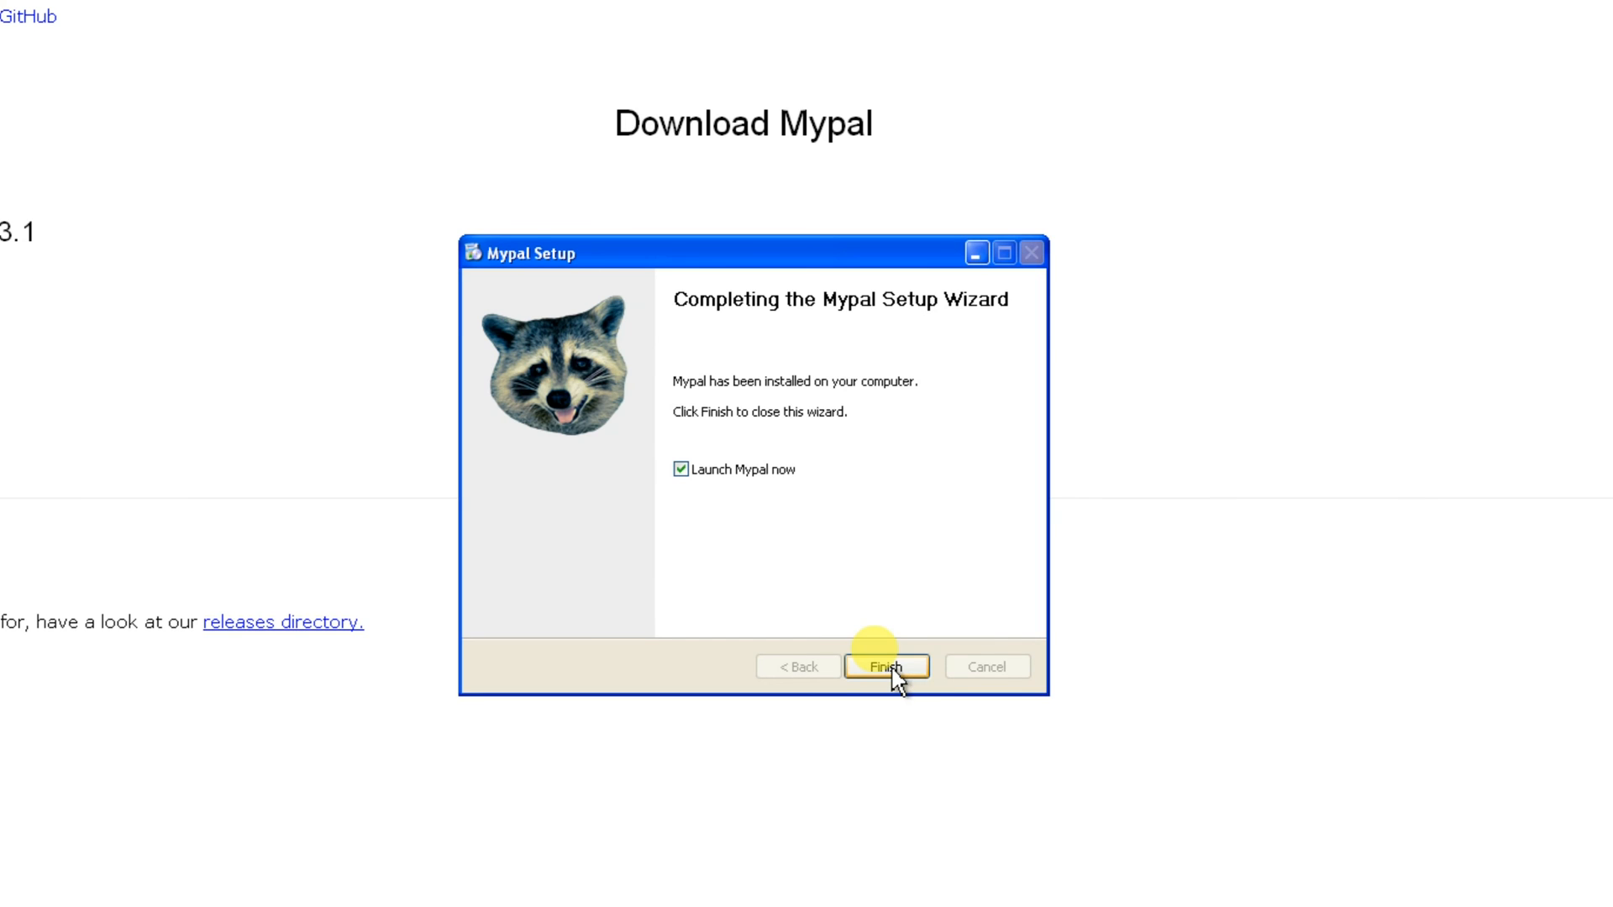
pyautogui.click(884, 665)
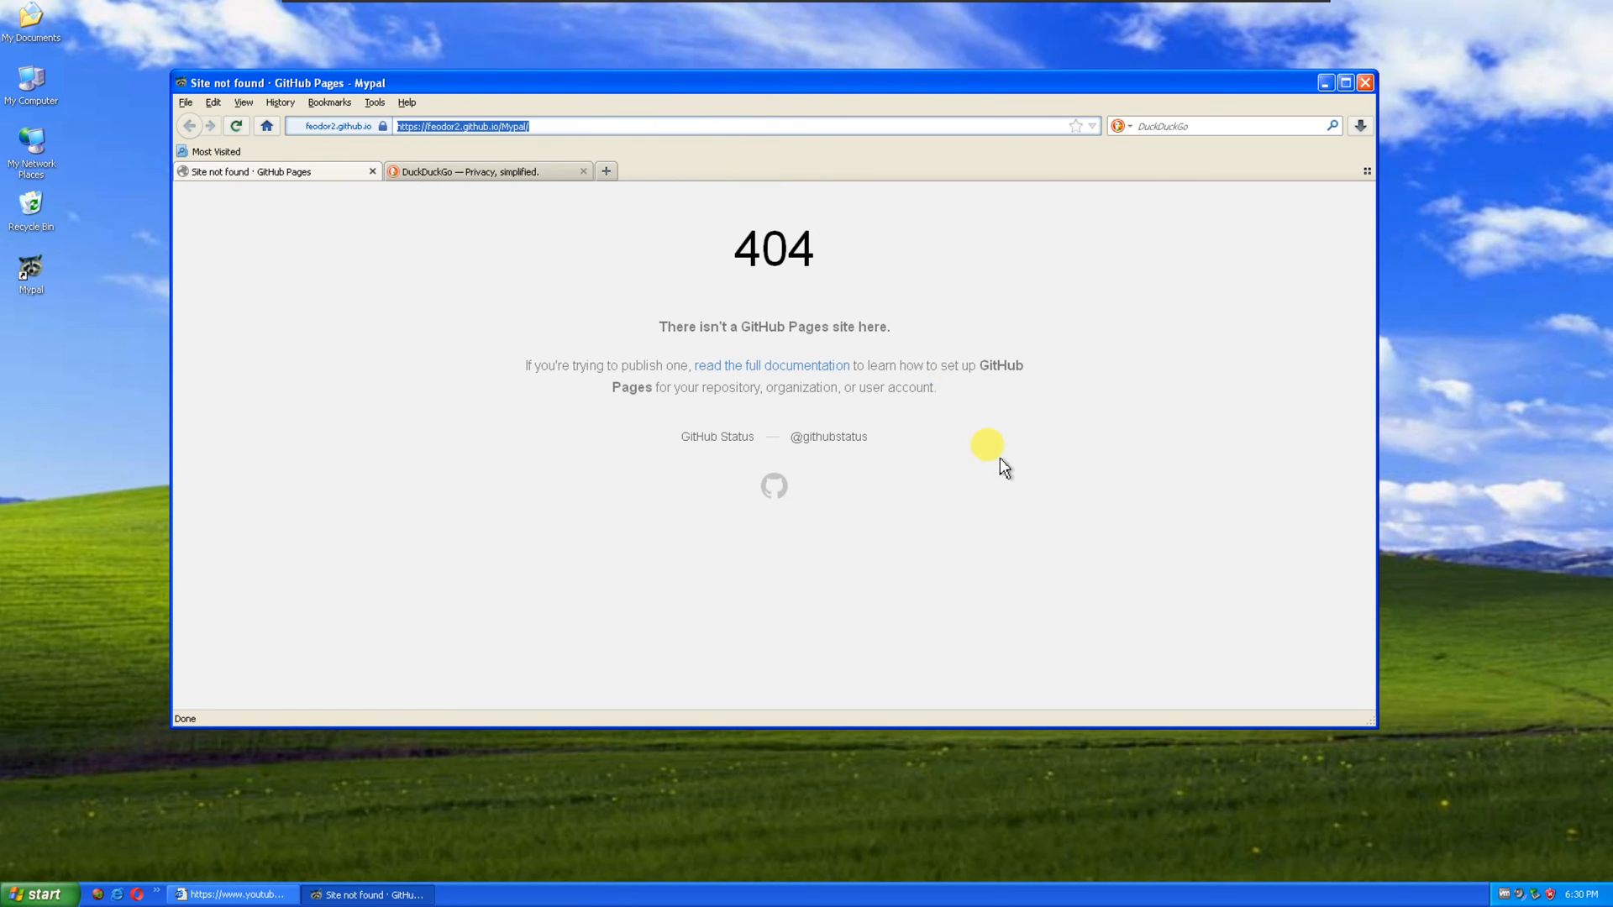
# - Load YouTube in Mypal's address bar from the 'you' suggestion
pyautogui.write('yout')
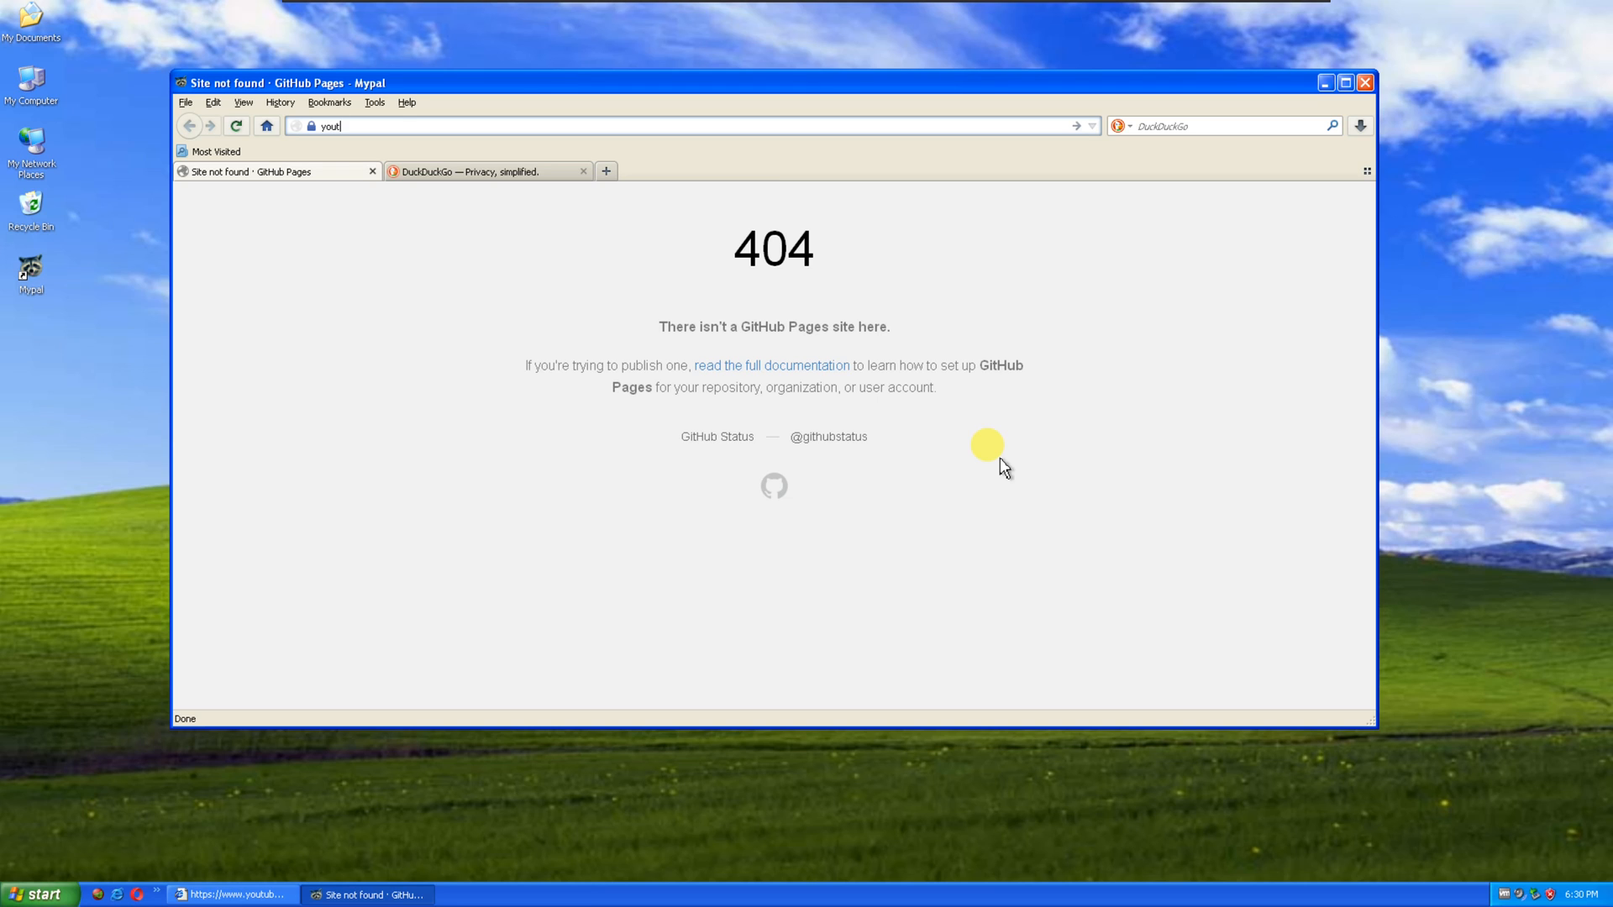
pyautogui.press('Return')
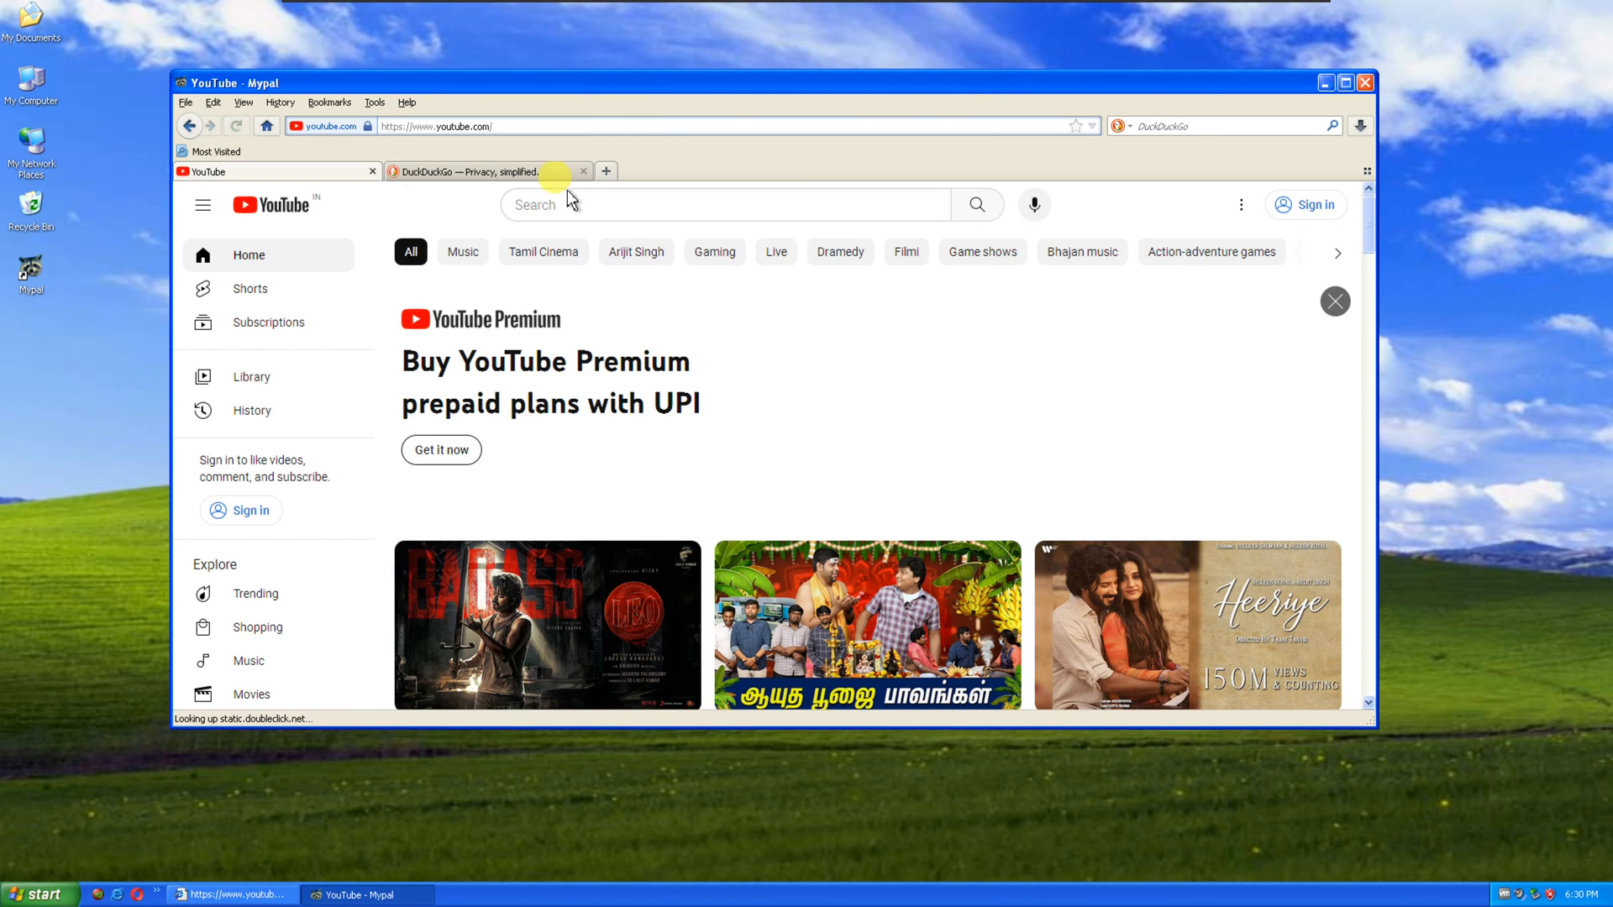
# - Close the DuckDuckGo tab and scroll YouTube's feed to see more thumbnails
pyautogui.click(582, 171)
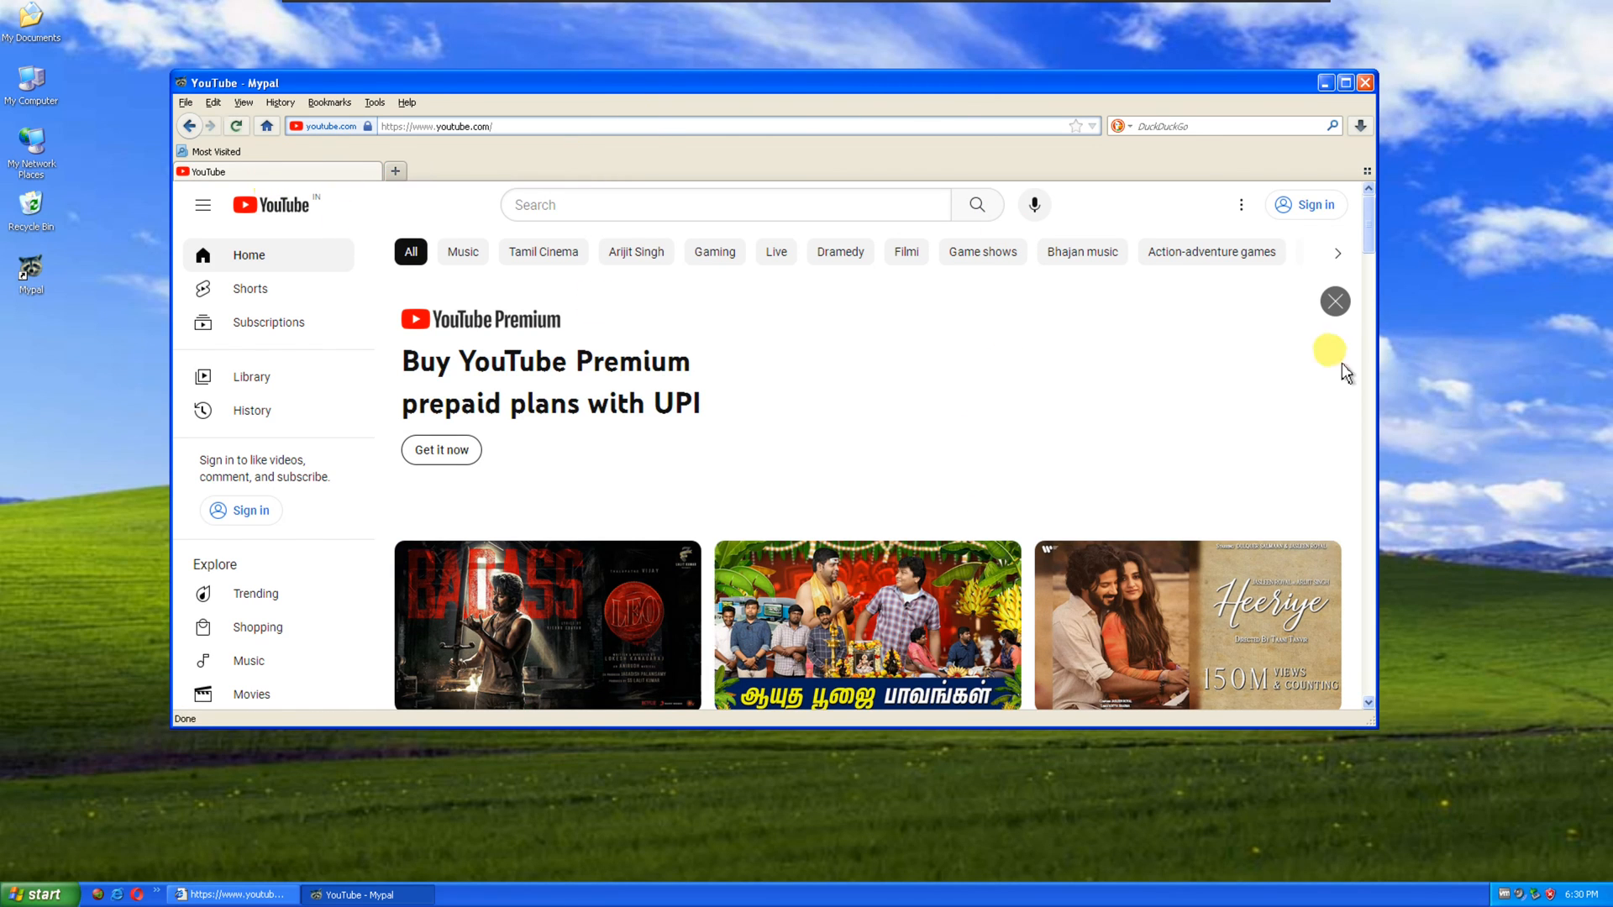
pyautogui.moveTo(1261, 463)
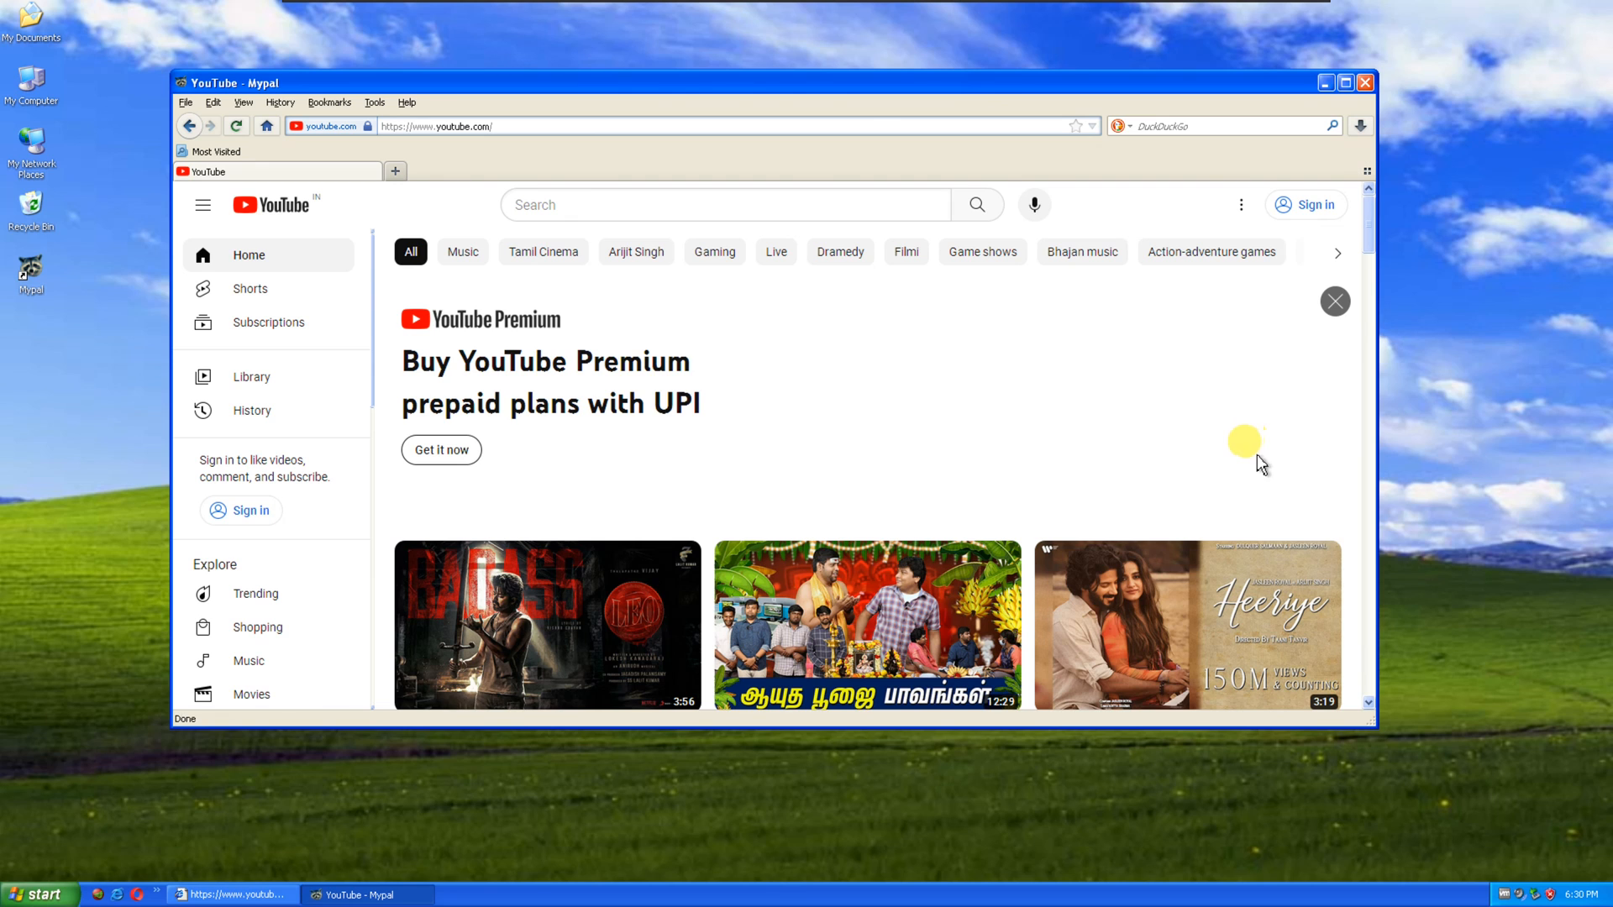
pyautogui.click(1334, 301)
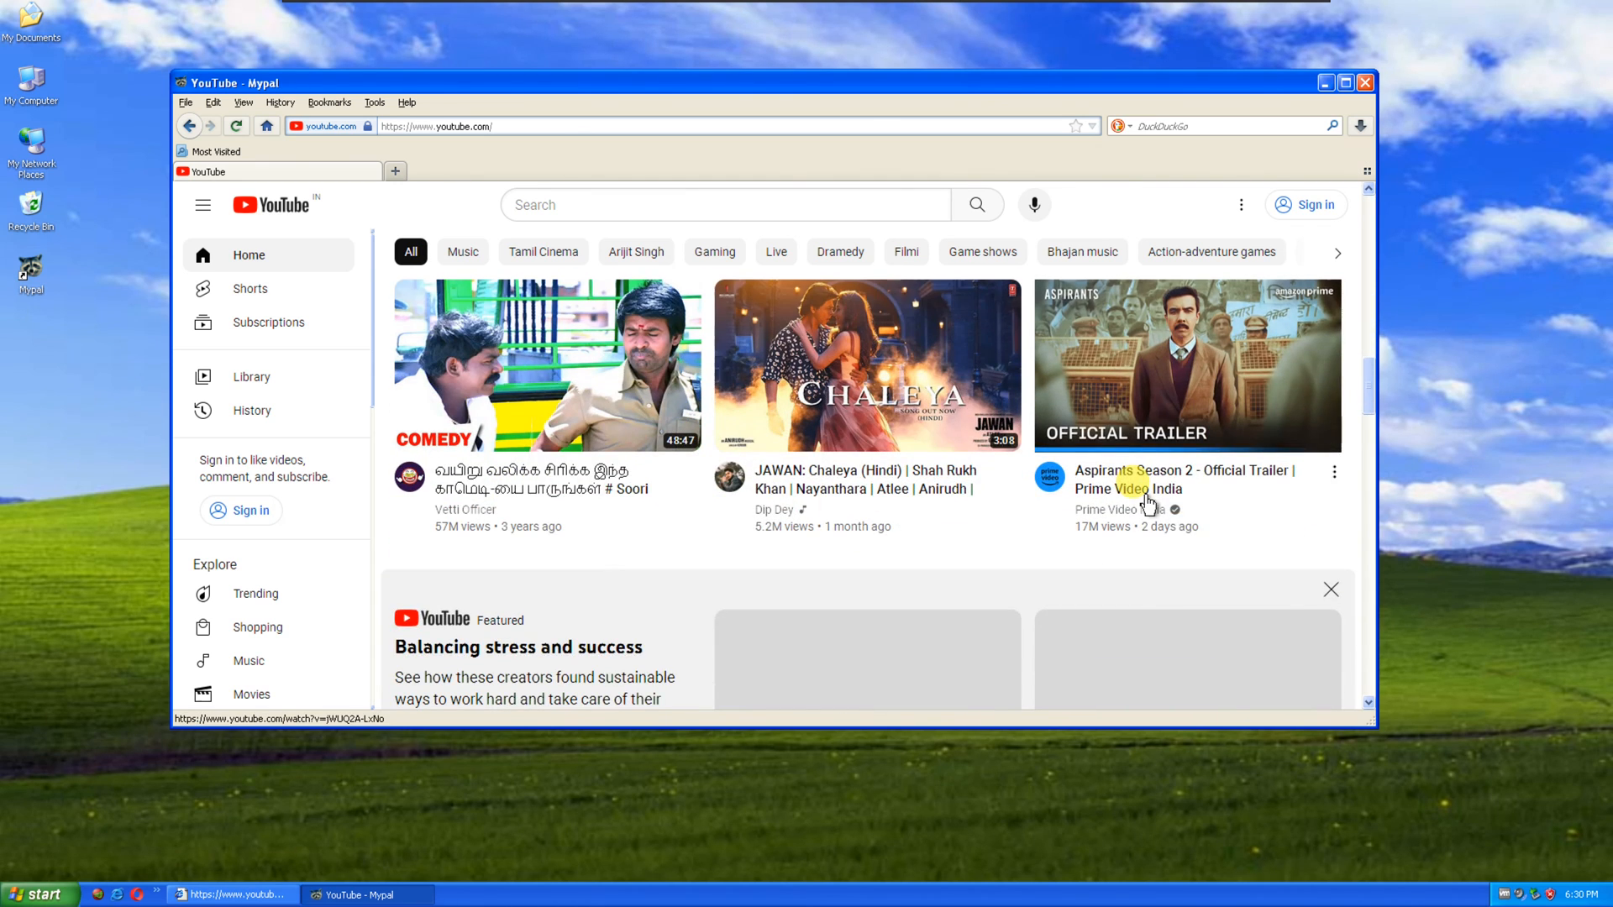
pyautogui.scroll(-3)
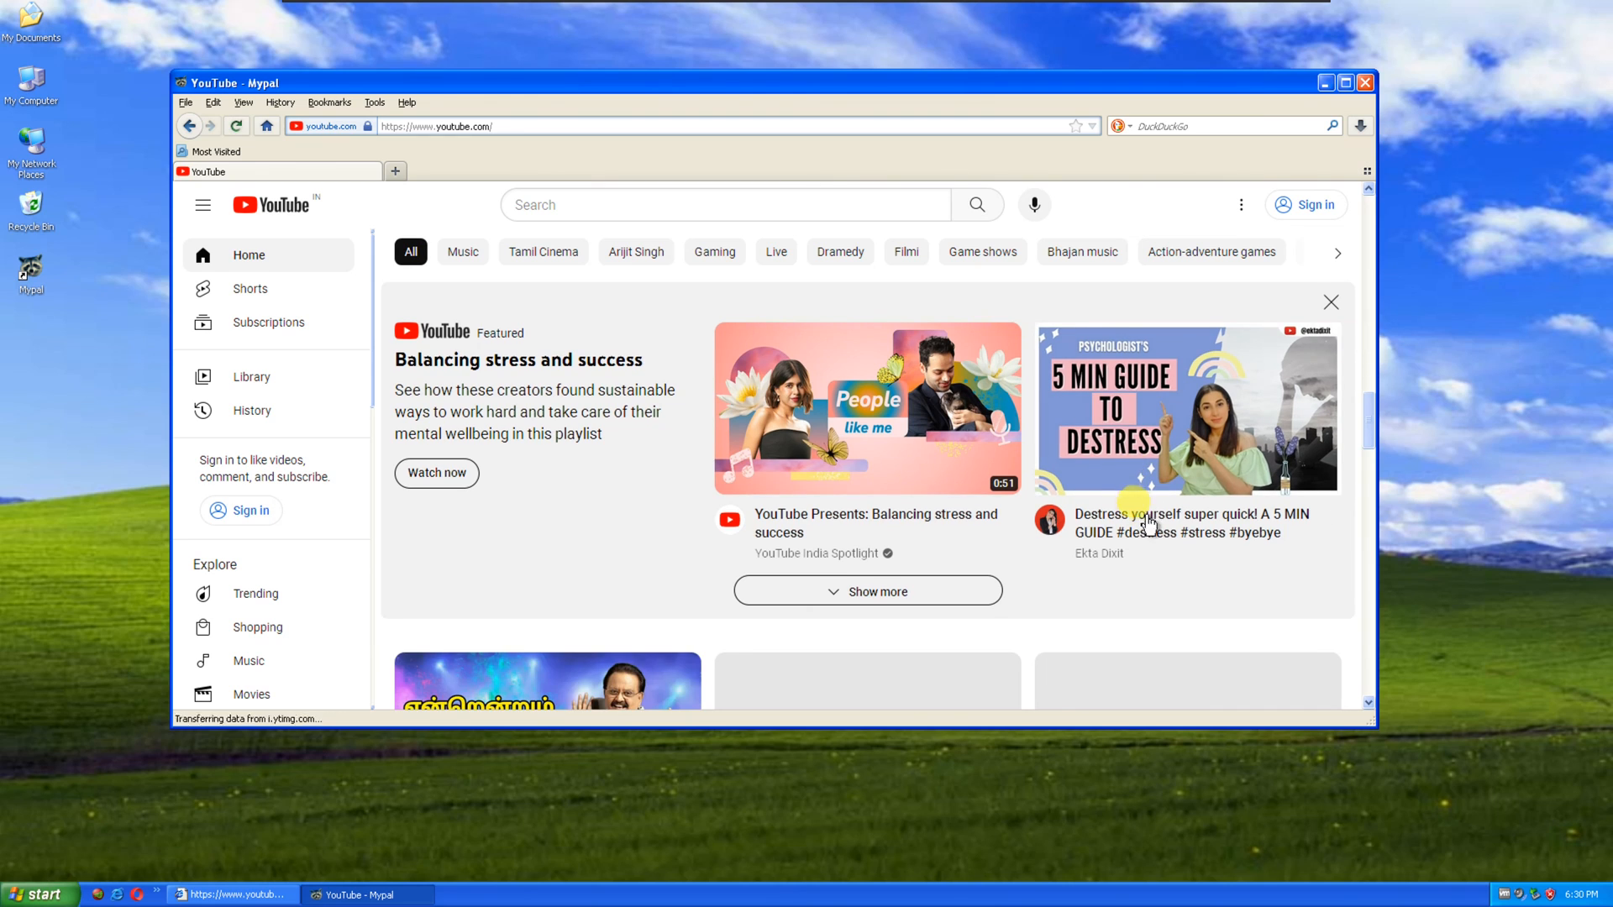